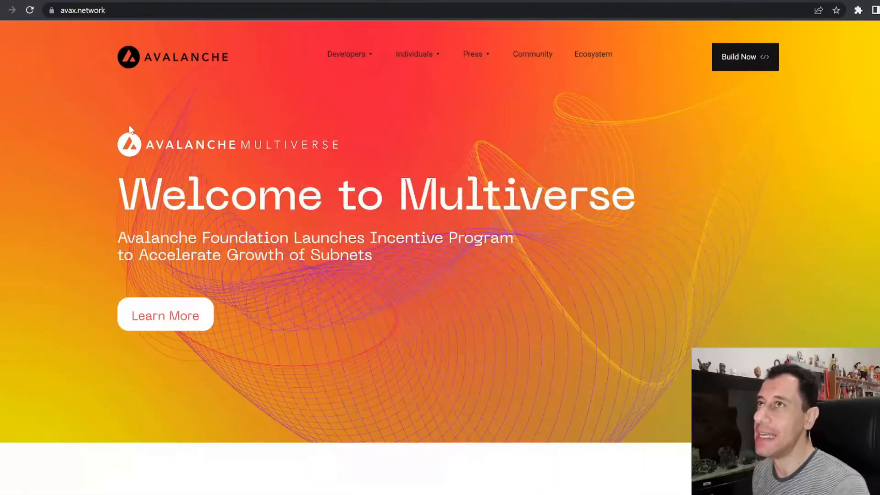
mouse_move(284, 119)
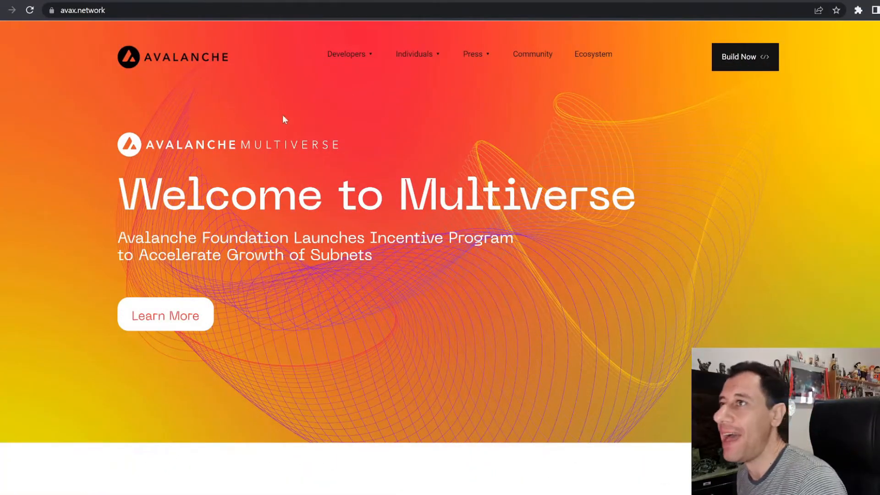
mouse_move(295, 143)
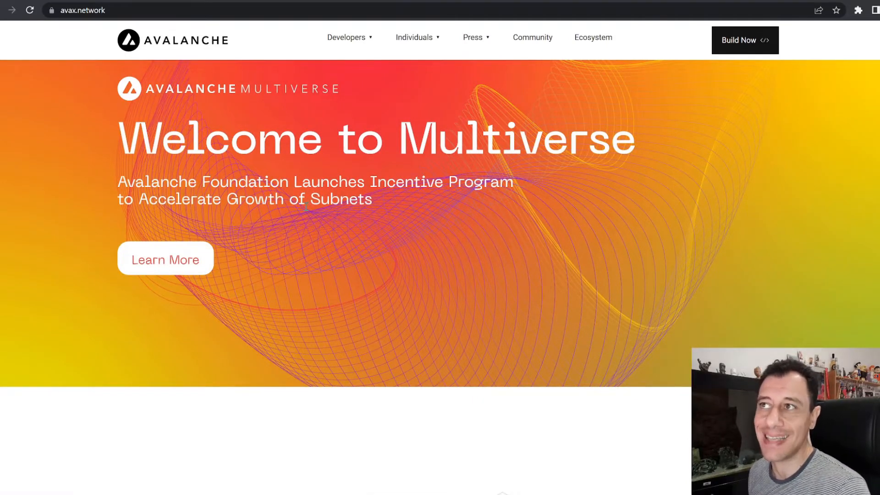
Step: Scroll through Avalanche's CoinMarketCap page with its €67.61 price, chart and market stats
scroll(down, 3)
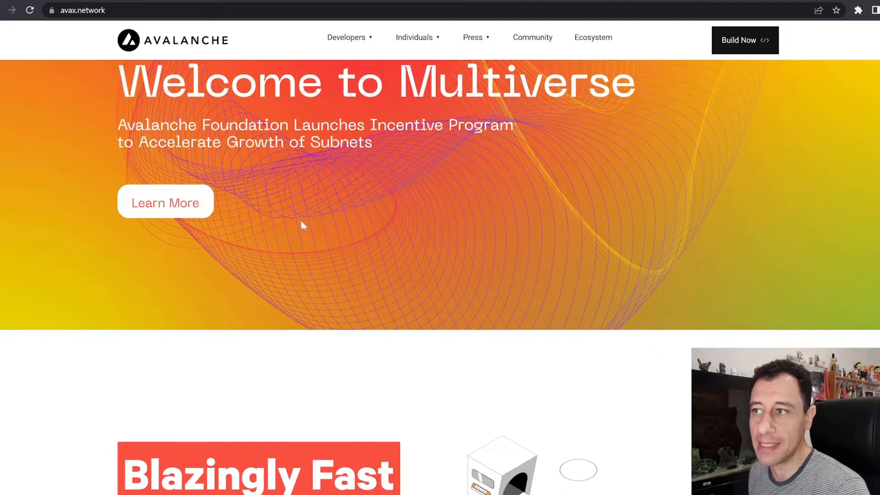
scroll(down, 3)
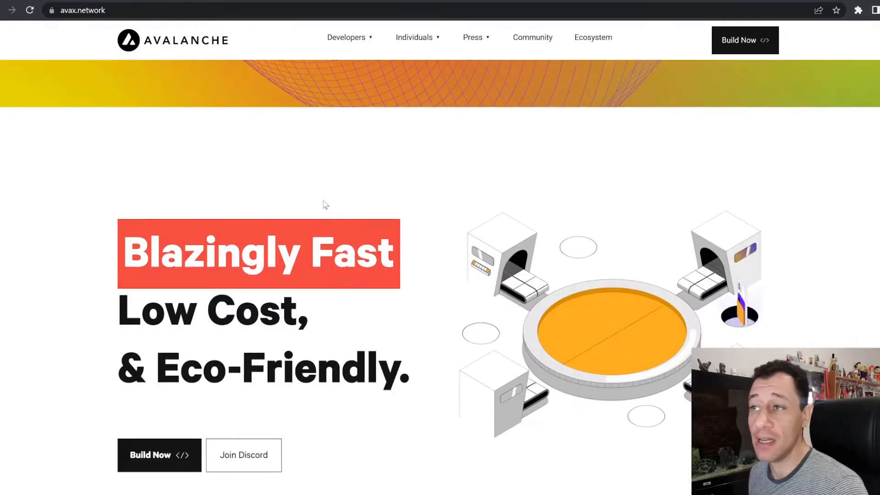
scroll(down, 3)
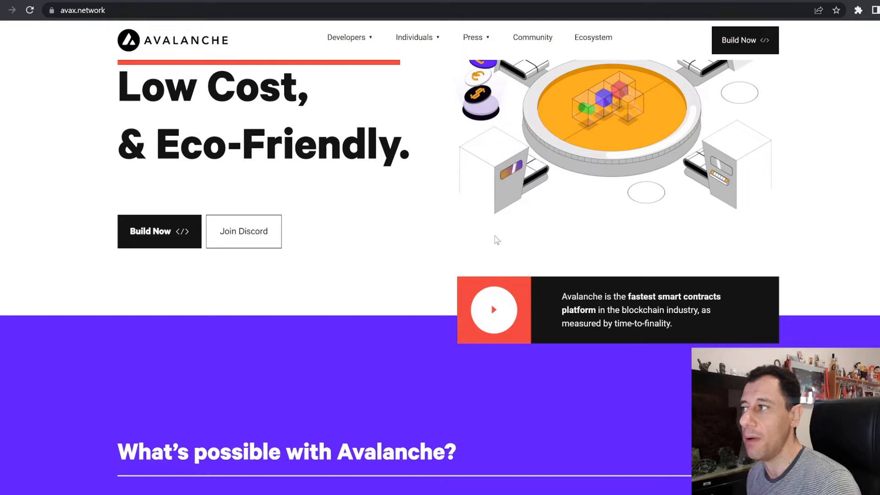
scroll(down, 3)
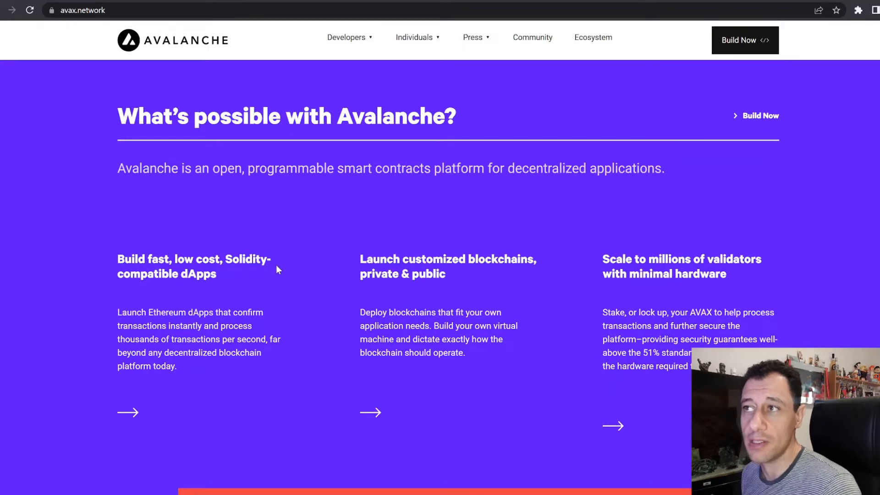
mouse_move(337, 277)
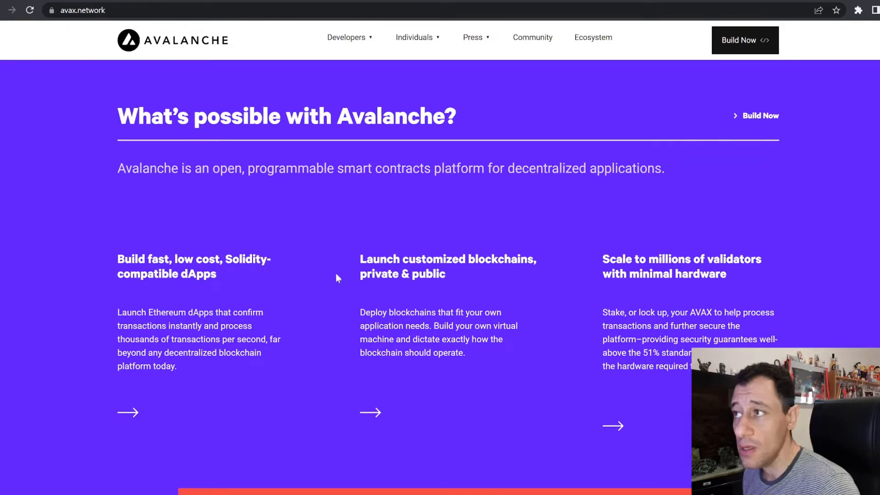
mouse_move(523, 284)
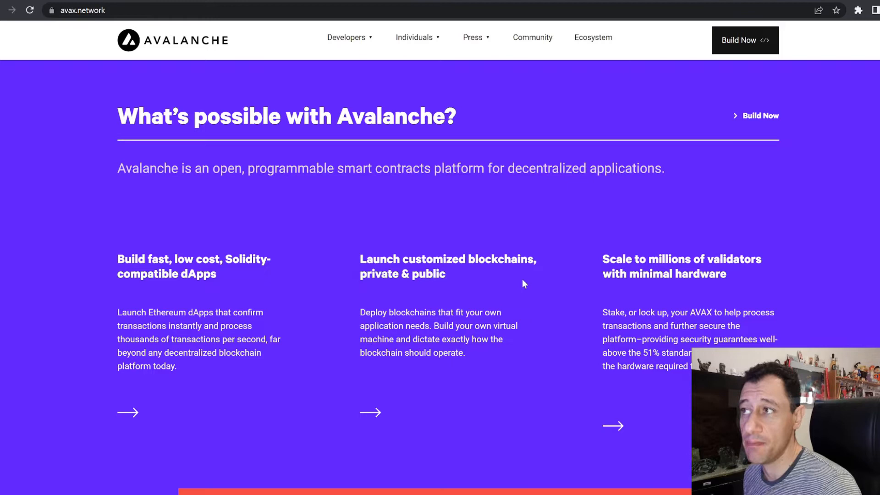
mouse_move(839, 302)
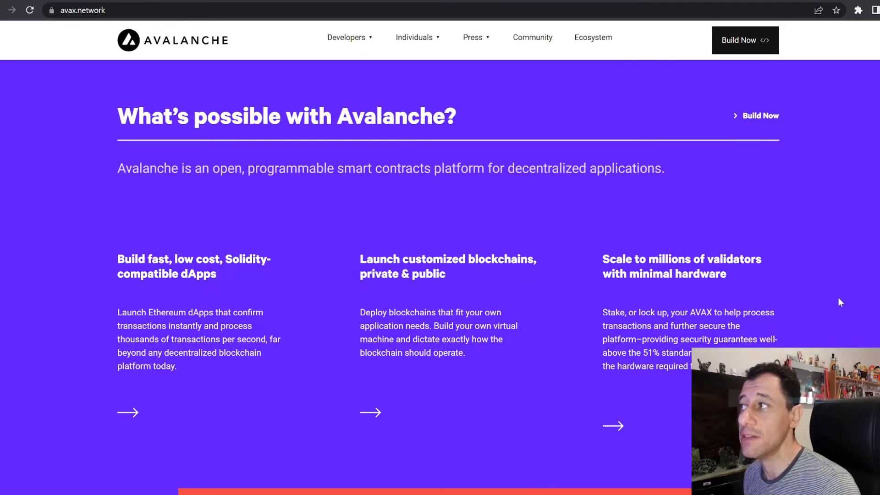
mouse_move(793, 289)
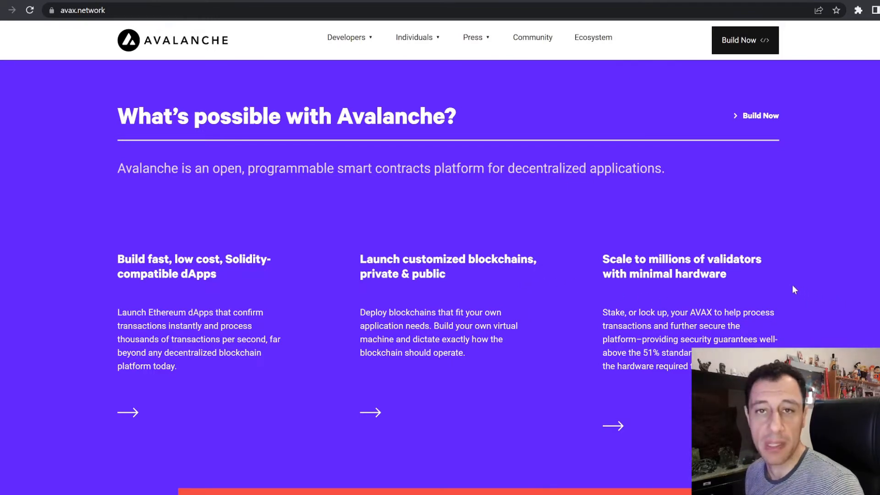
scroll(down, 3)
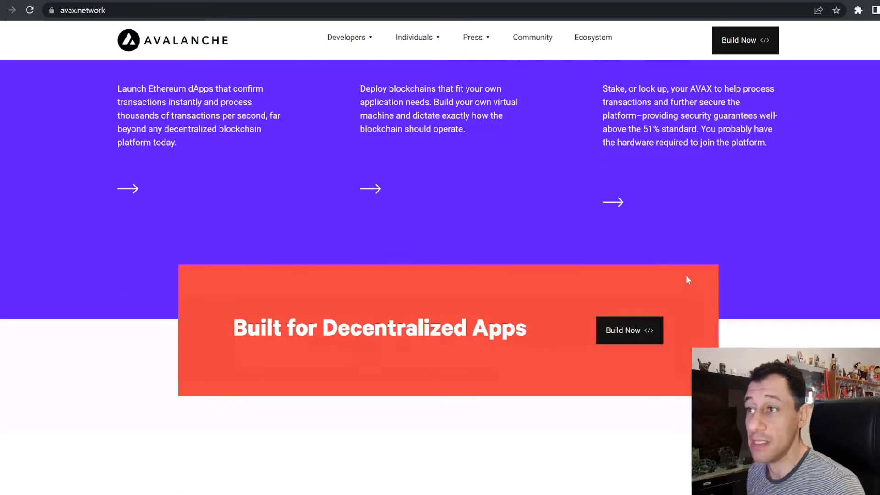
mouse_move(230, 292)
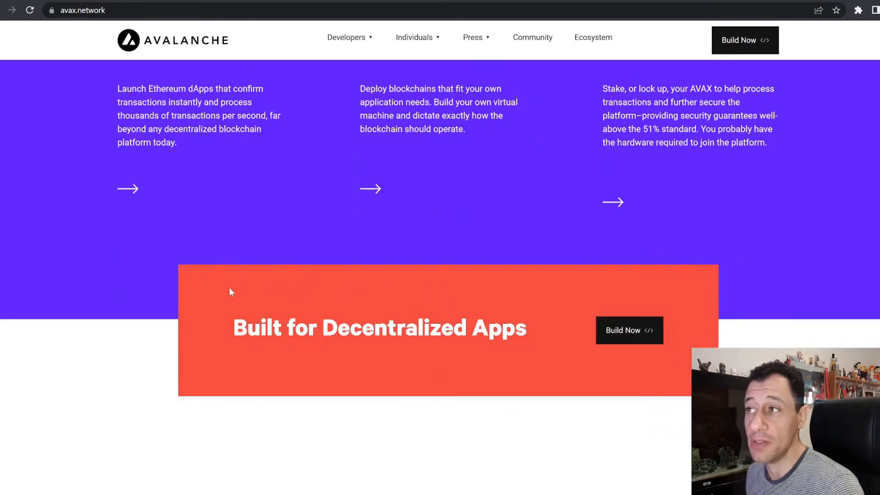
scroll(down, 3)
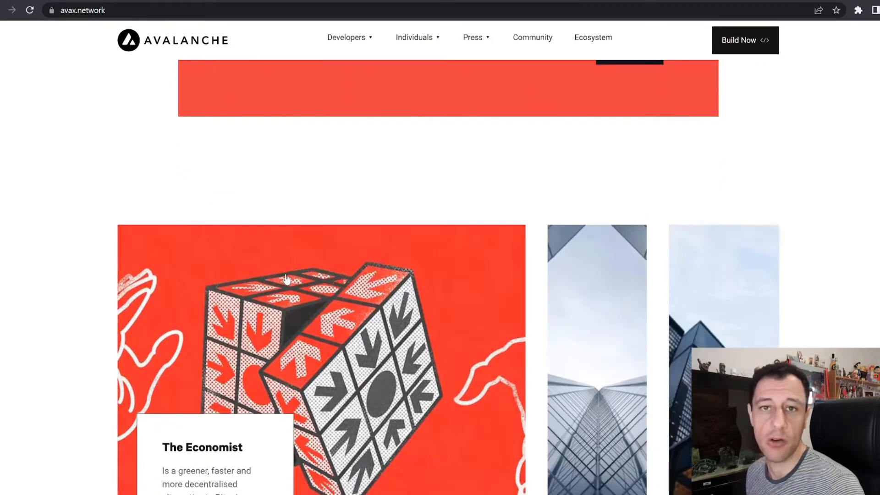
scroll(down, 3)
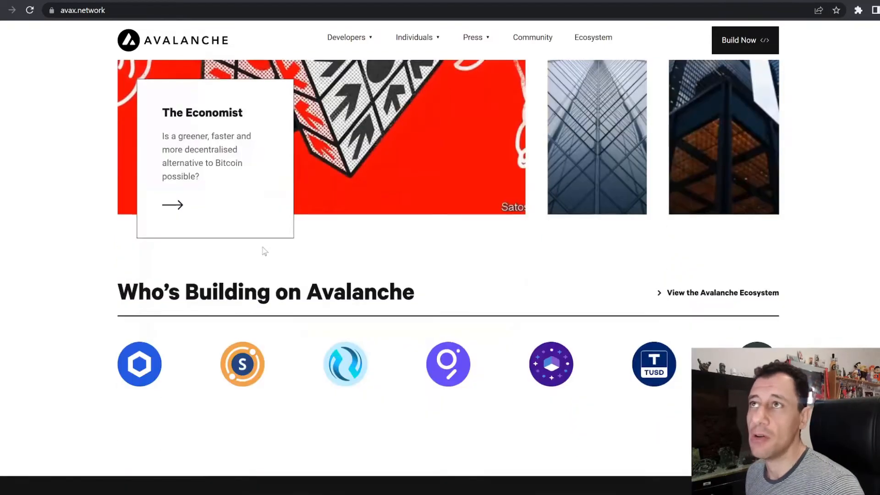
scroll(up, 3)
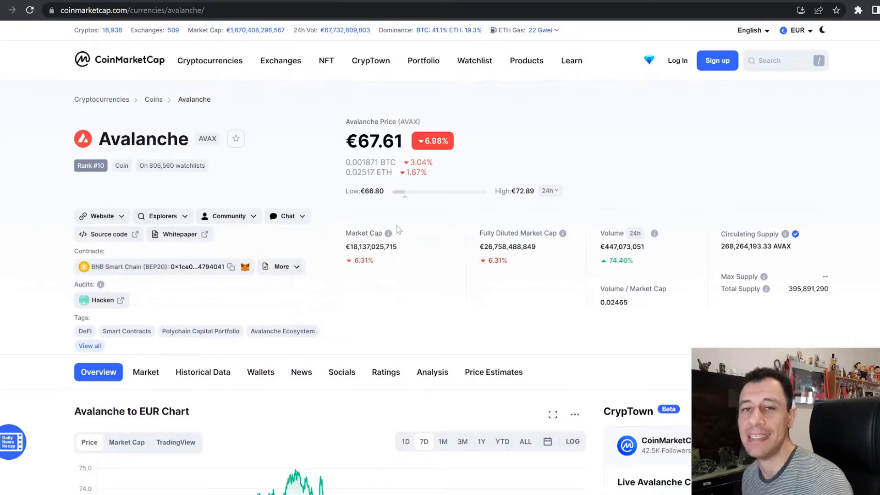
mouse_move(423, 208)
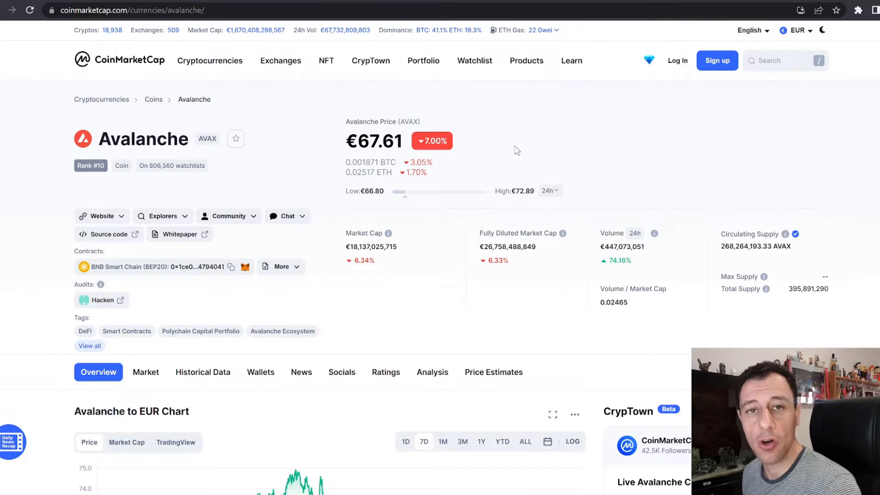
Step: Show Avalanche's all-time price history in the chart, then return to the page top
scroll(down, 3)
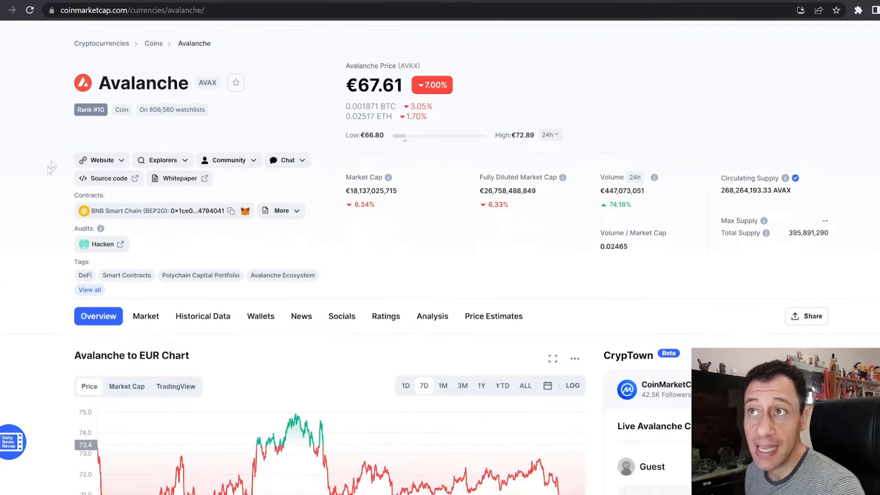
mouse_move(96, 120)
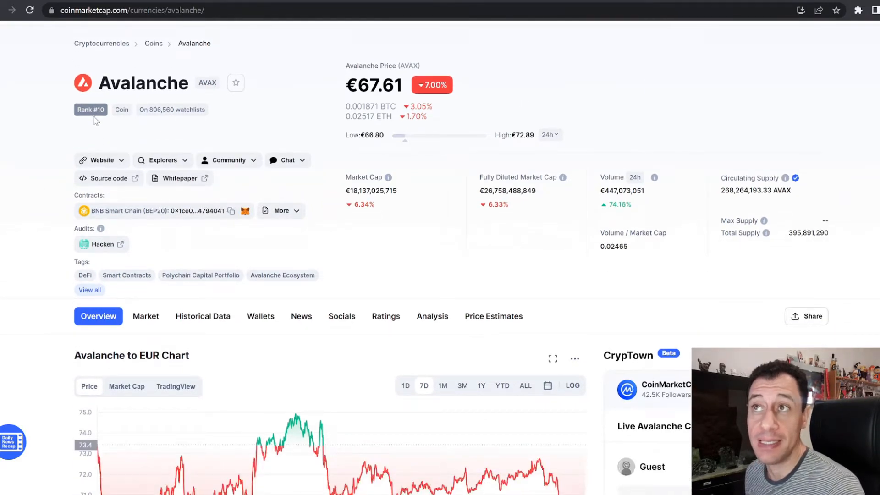
mouse_move(80, 136)
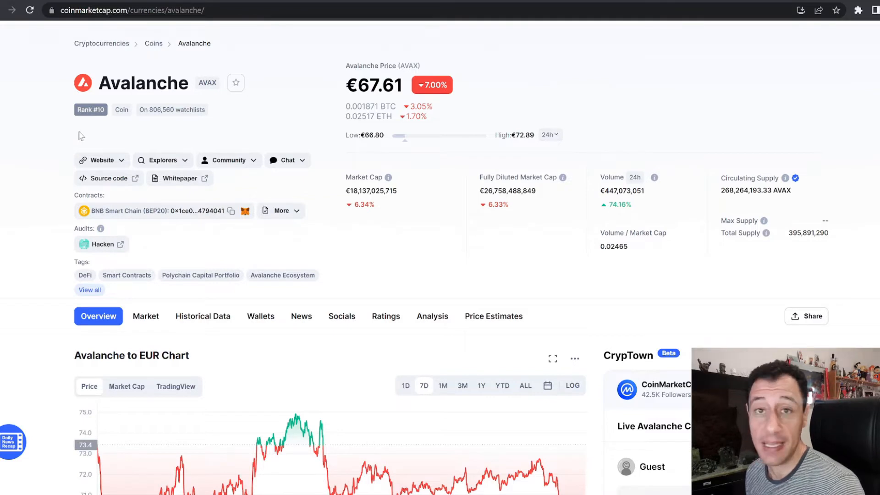
mouse_move(428, 243)
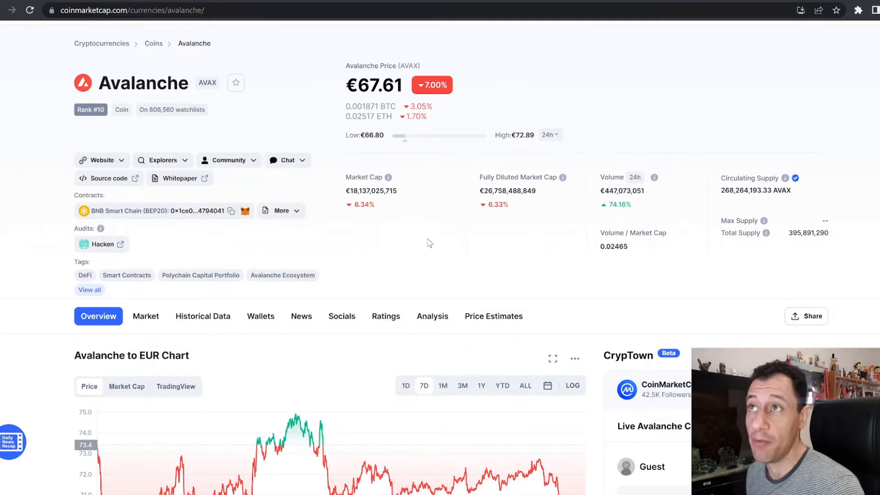
mouse_move(412, 240)
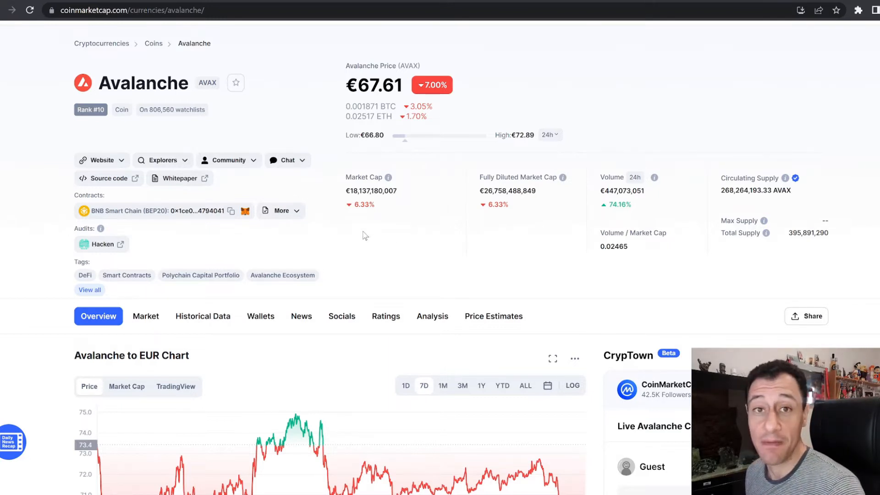
scroll(down, 3)
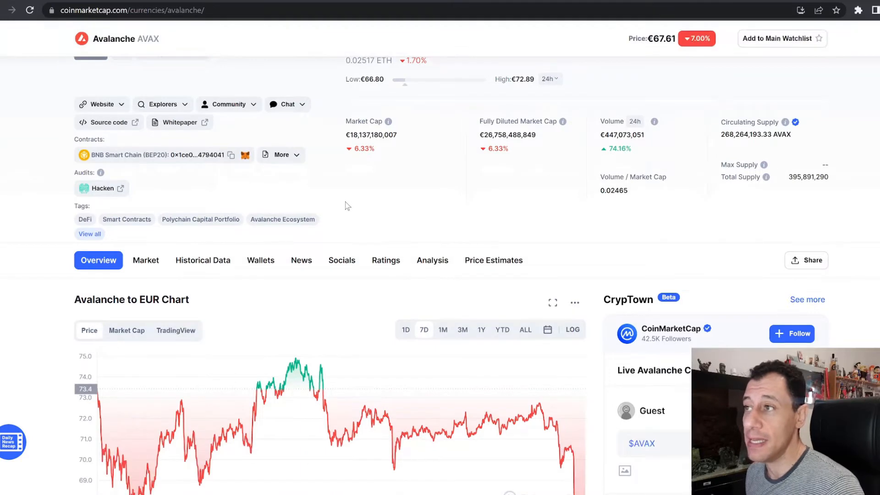
scroll(down, 3)
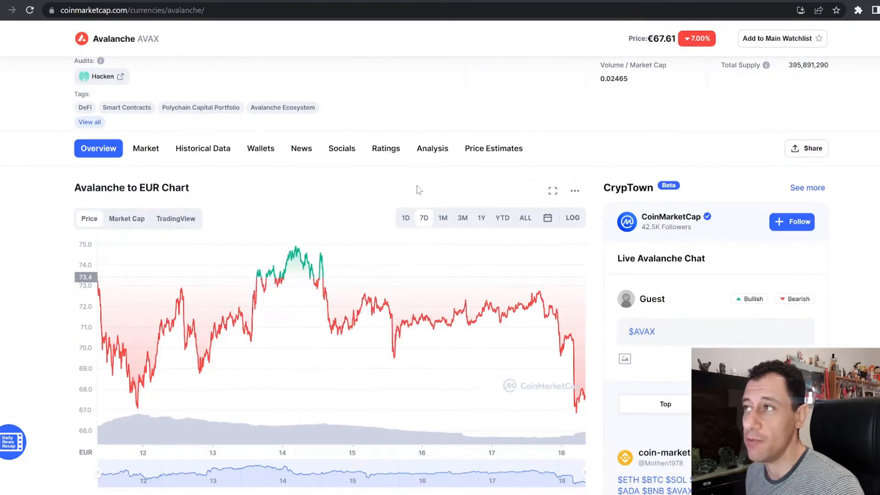
click(524, 218)
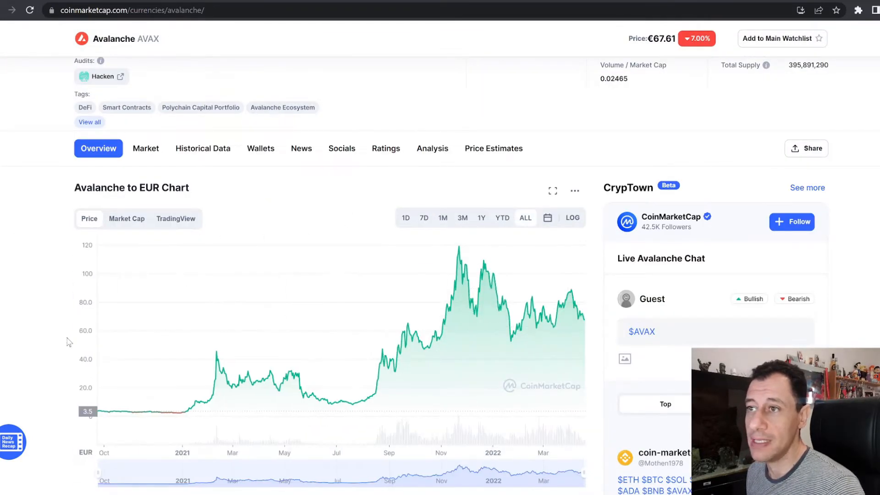
mouse_move(102, 414)
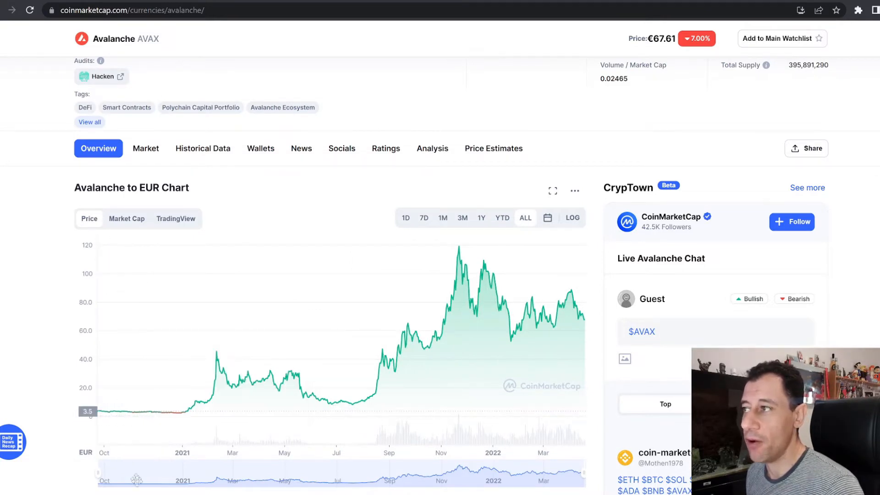
mouse_move(611, 374)
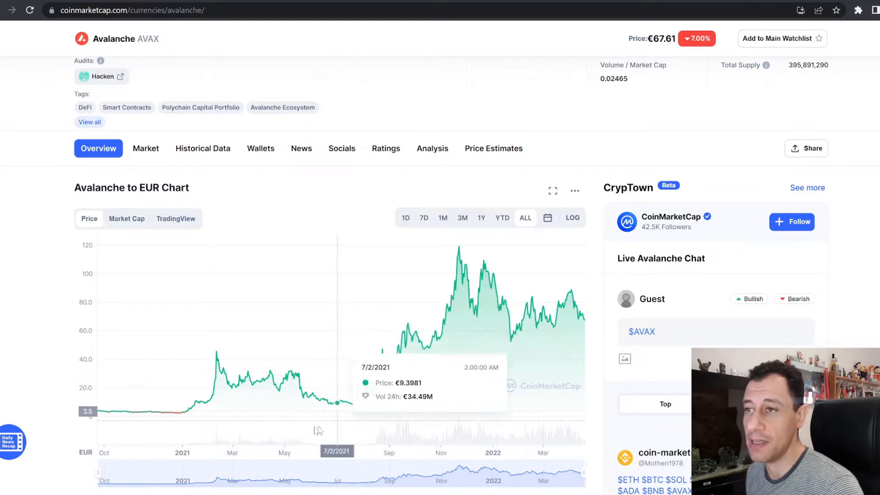
mouse_move(143, 412)
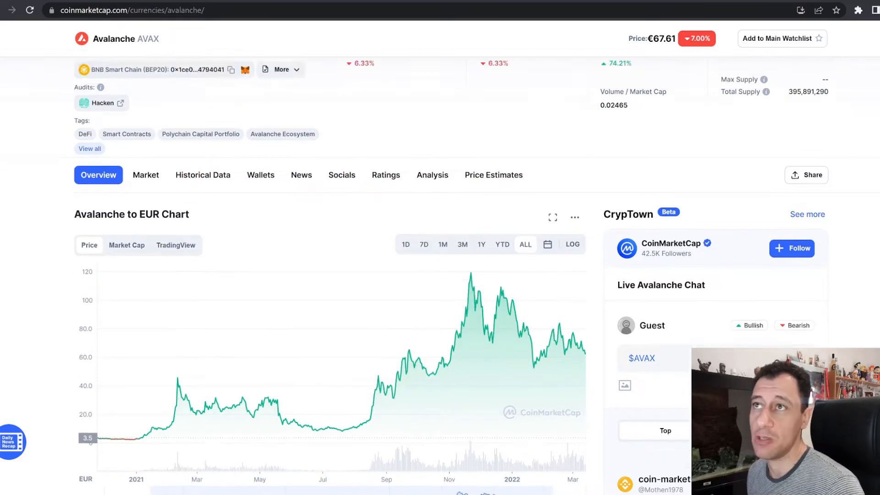
scroll(up, 3)
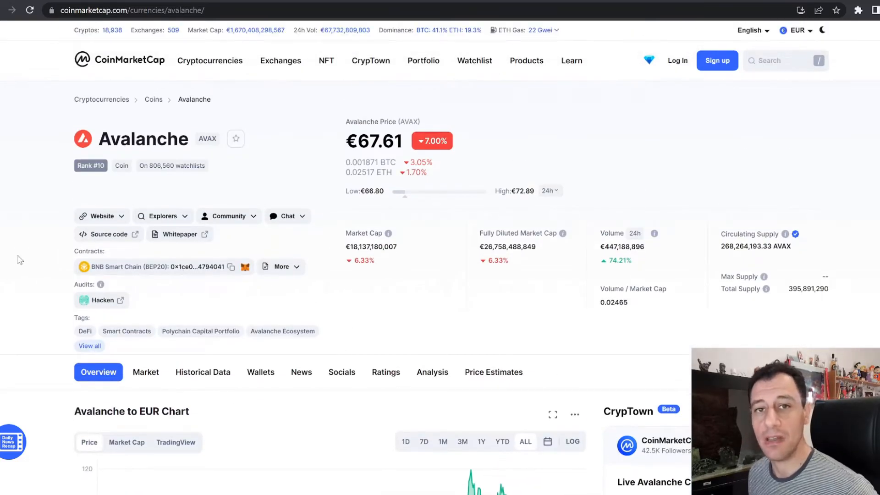
mouse_move(18, 260)
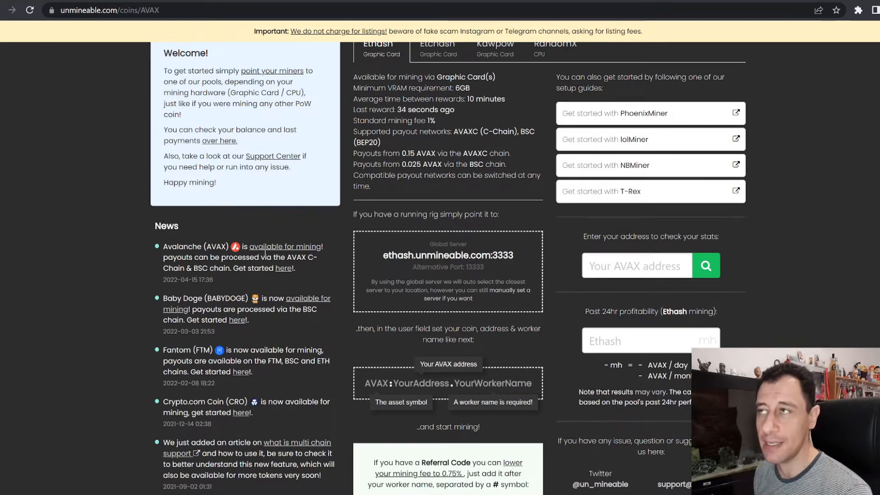
Step: Review the AVAX page's Ethash pool info, server address and worker name format
scroll(up, 3)
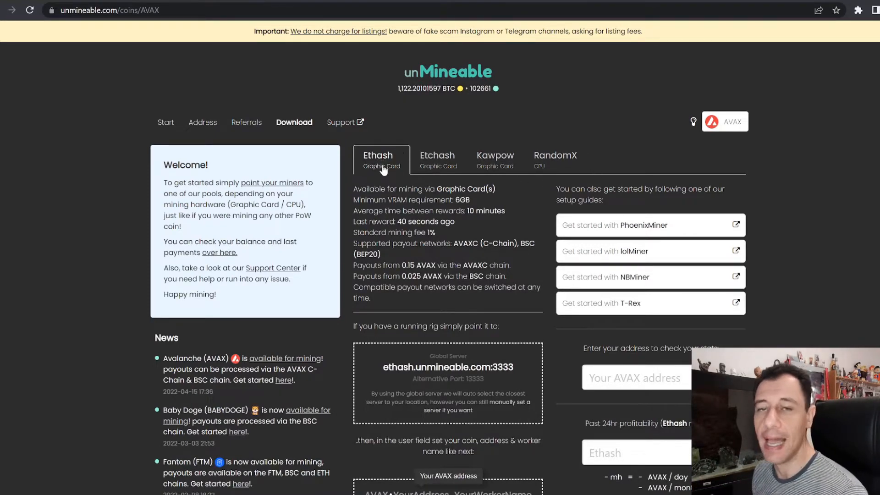
mouse_move(420, 174)
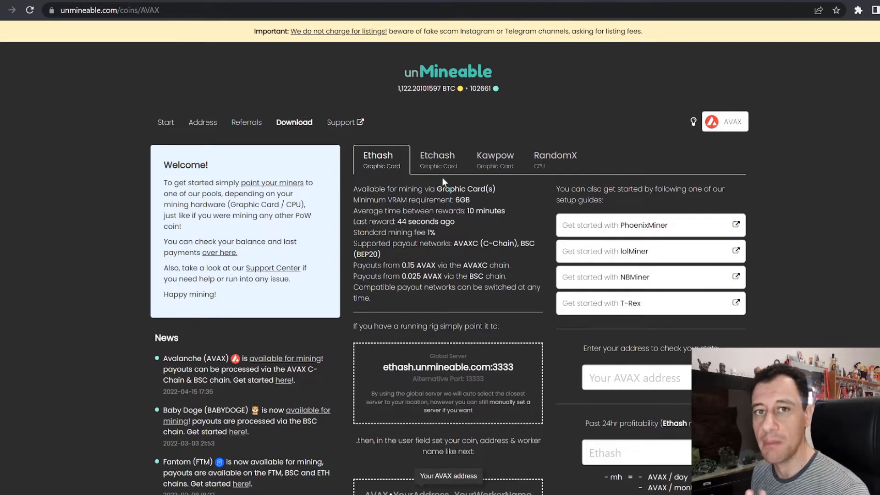
mouse_move(485, 178)
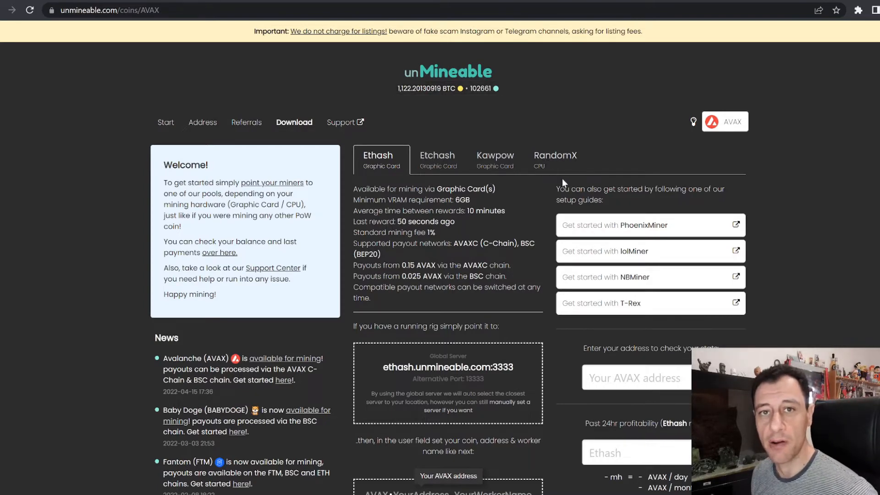
mouse_move(517, 216)
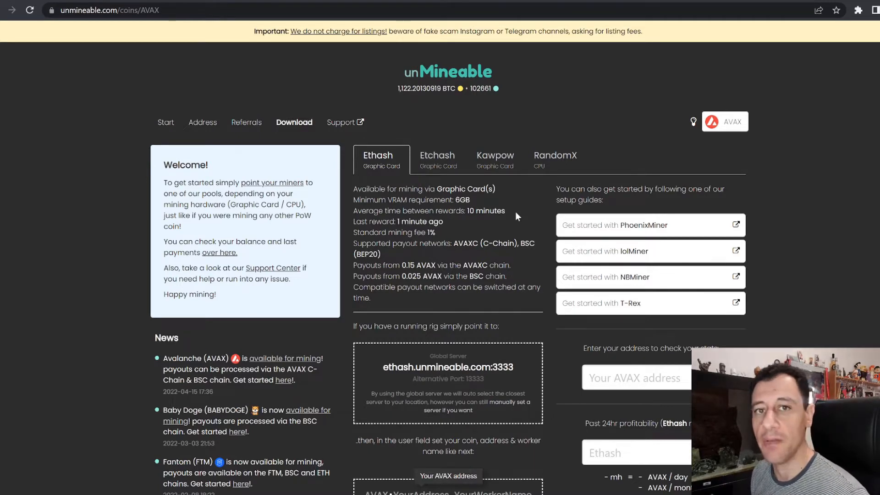
mouse_move(452, 301)
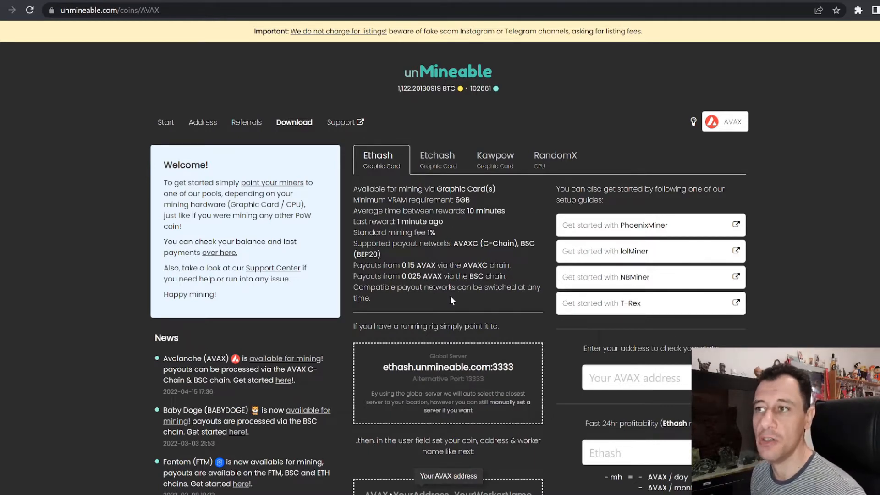
scroll(down, 3)
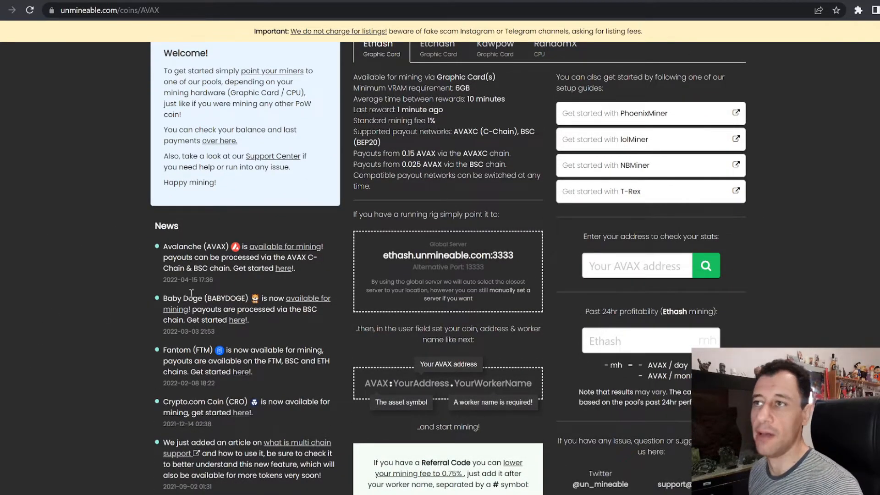
scroll(up, 3)
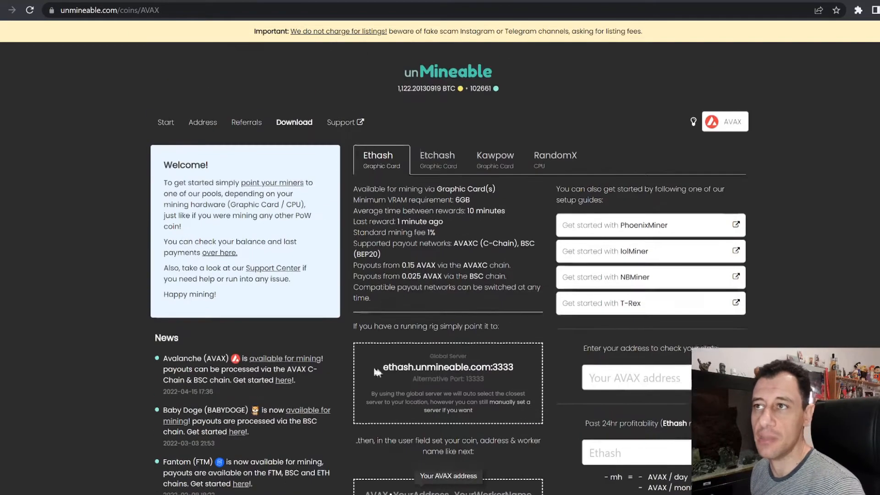
scroll(down, 3)
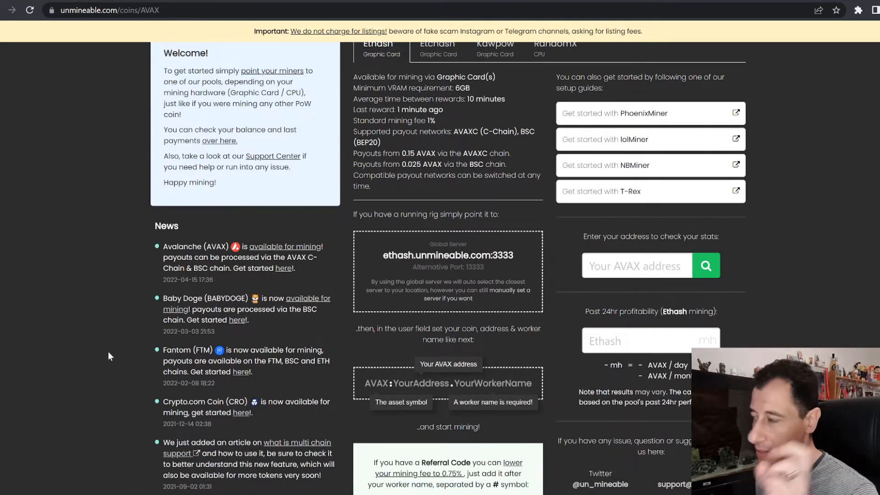
scroll(up, 3)
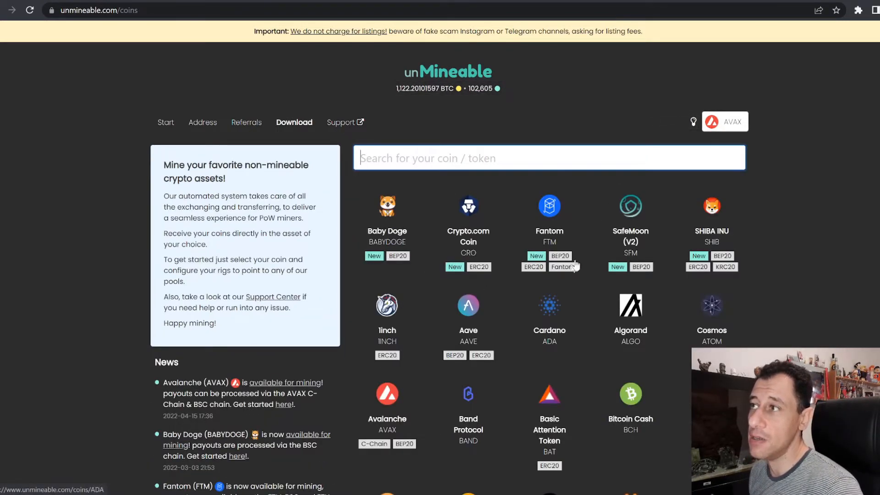
Step: Scroll the coin list to Avalanche with its C-Chain and BEP20 payout options
scroll(down, 3)
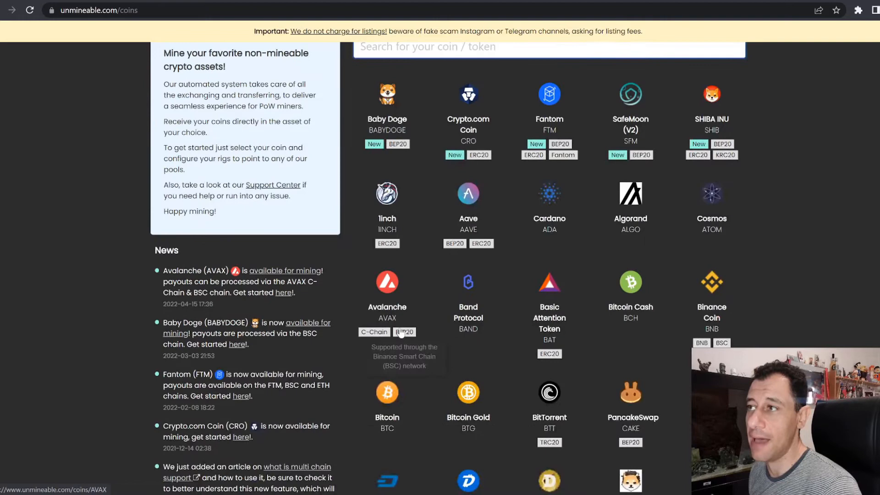
mouse_move(373, 331)
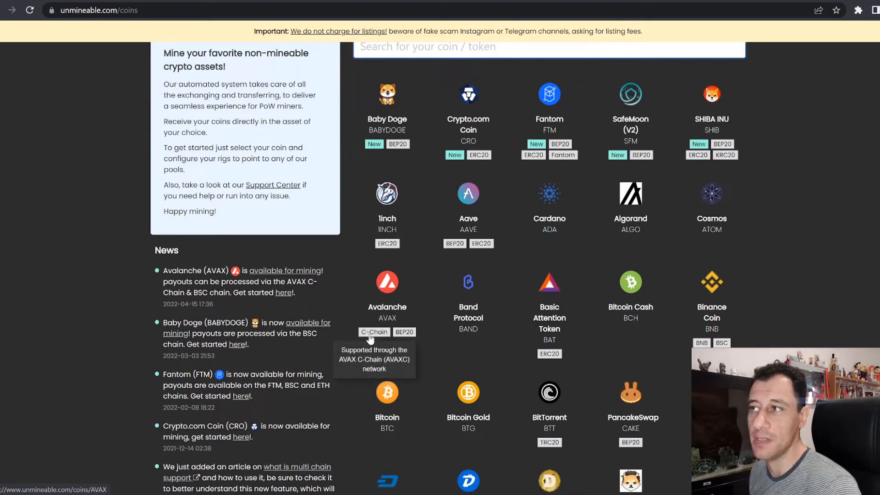
mouse_move(422, 347)
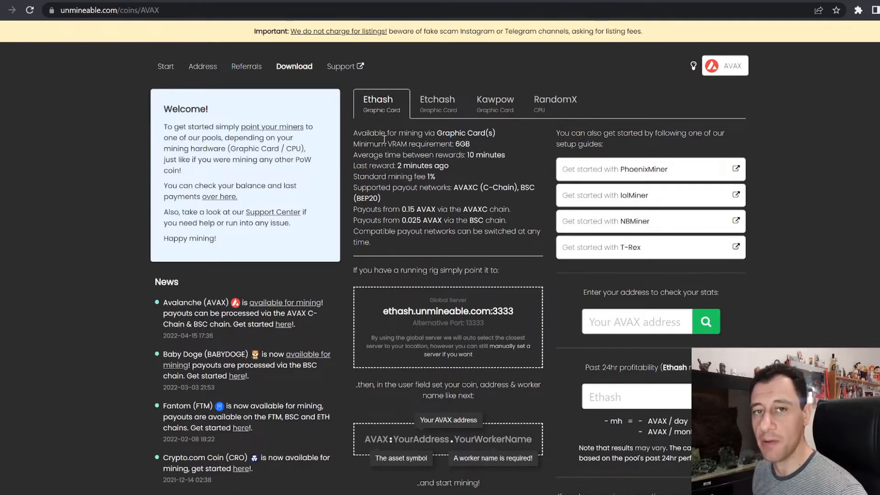
mouse_move(507, 158)
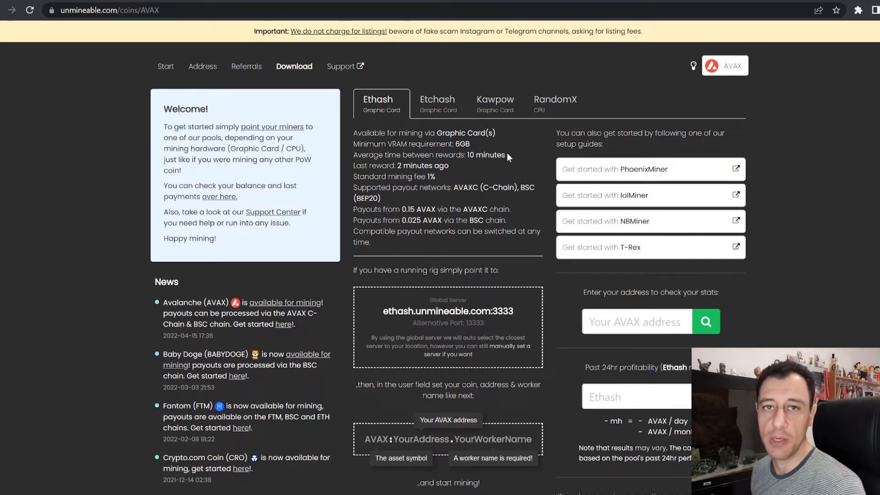
mouse_move(380, 104)
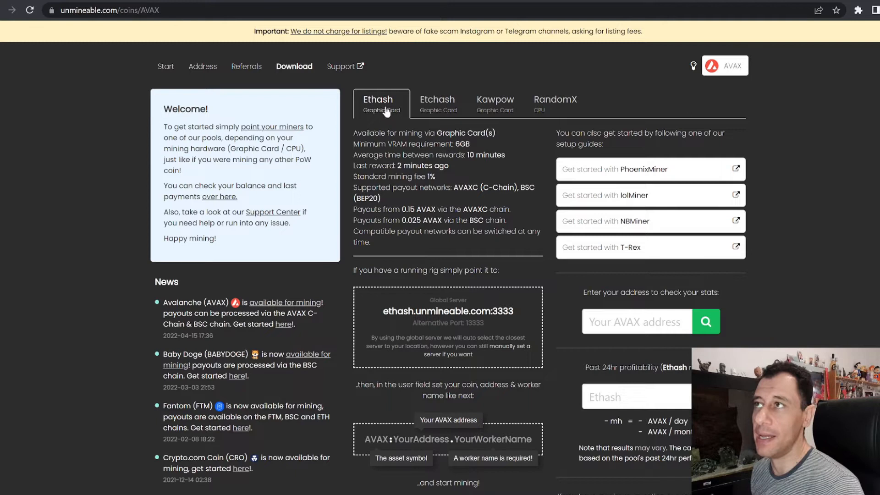
mouse_move(399, 130)
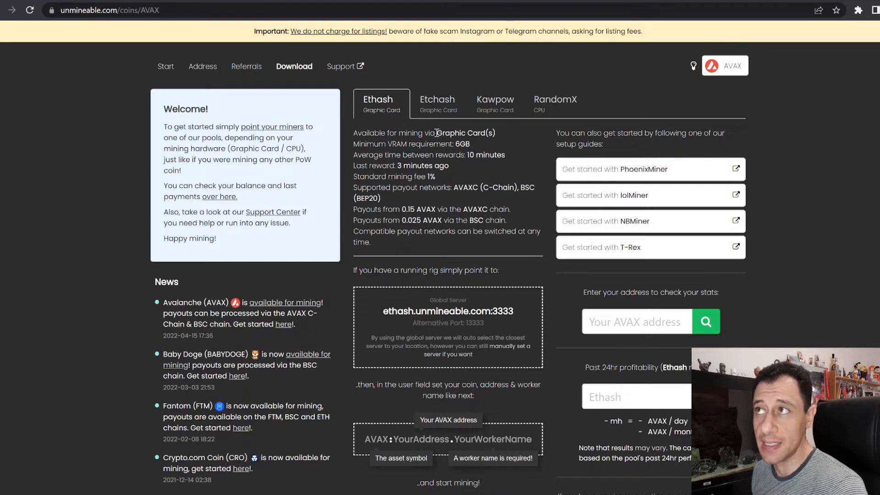
mouse_move(375, 124)
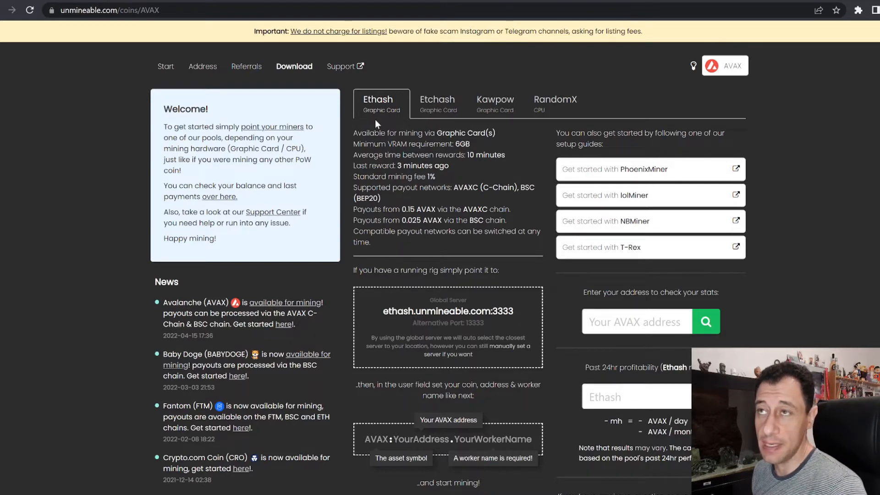
mouse_move(429, 125)
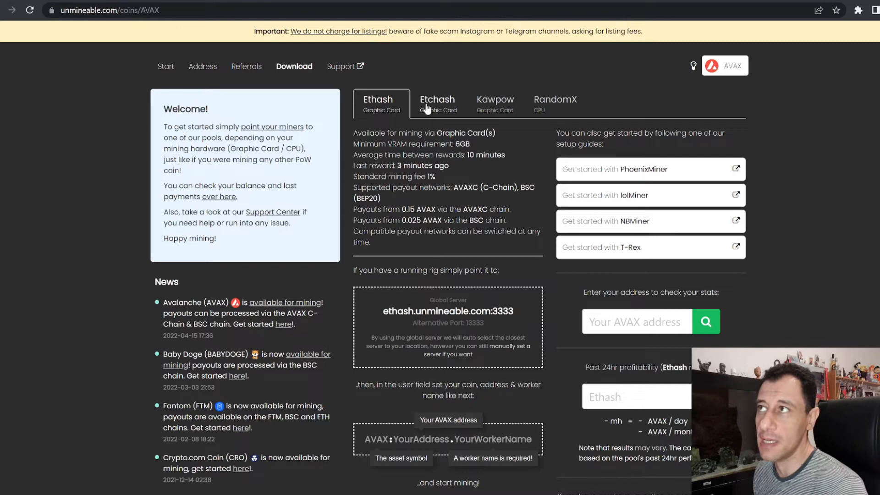
Step: Switch from the Etchash tab to RandomX CPU details with the rx.unmineable.com server
click(438, 103)
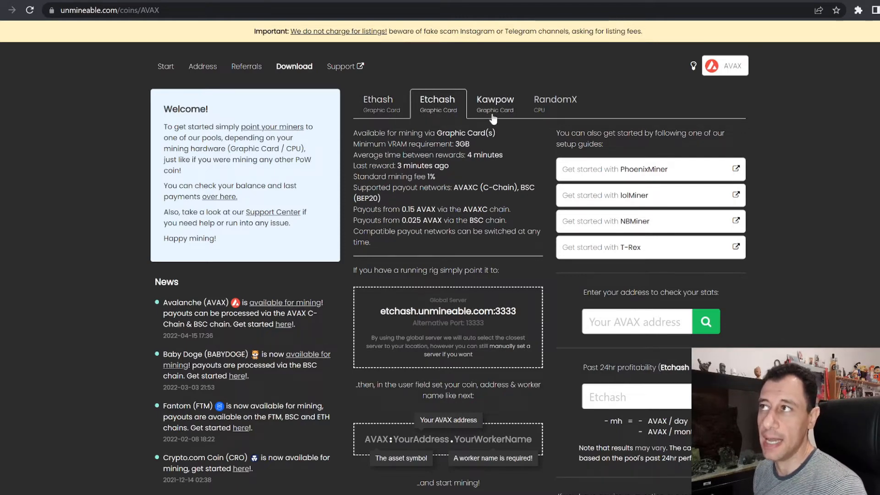
click(555, 103)
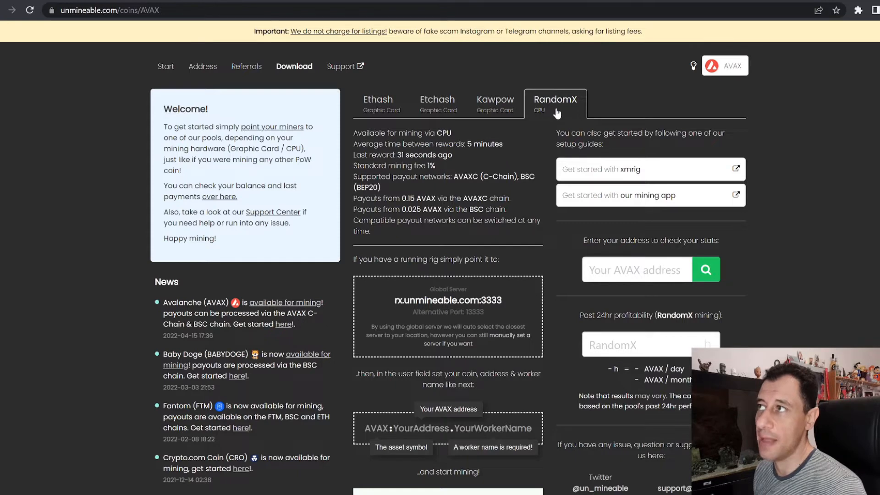
mouse_move(676, 308)
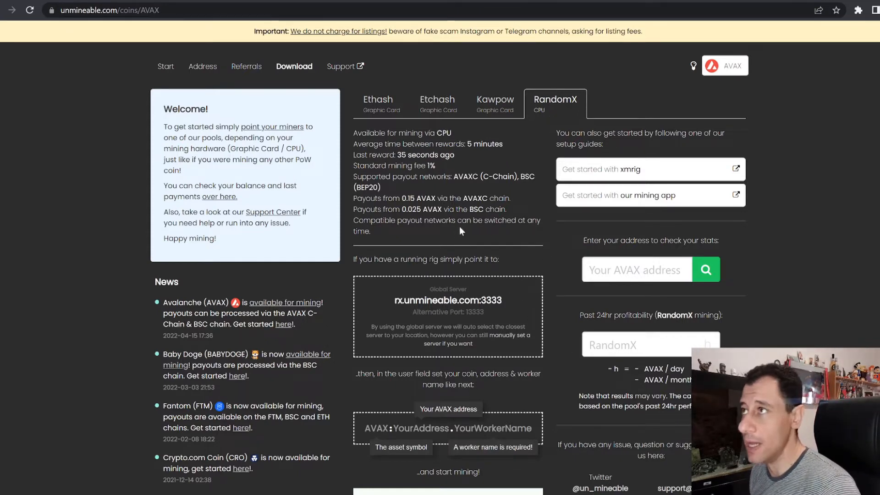
Step: Enter 472 mh in the profitability calculator, yielding about 0.222 AVAX per day
scroll(down, 3)
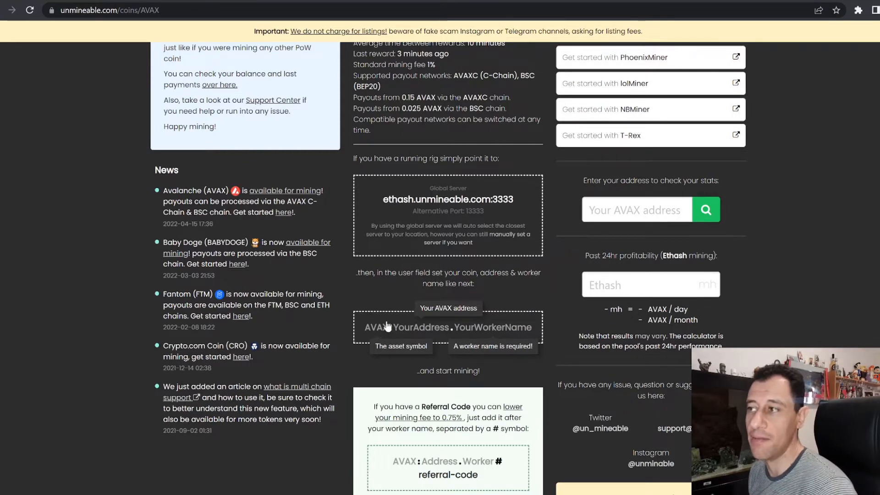
mouse_move(479, 318)
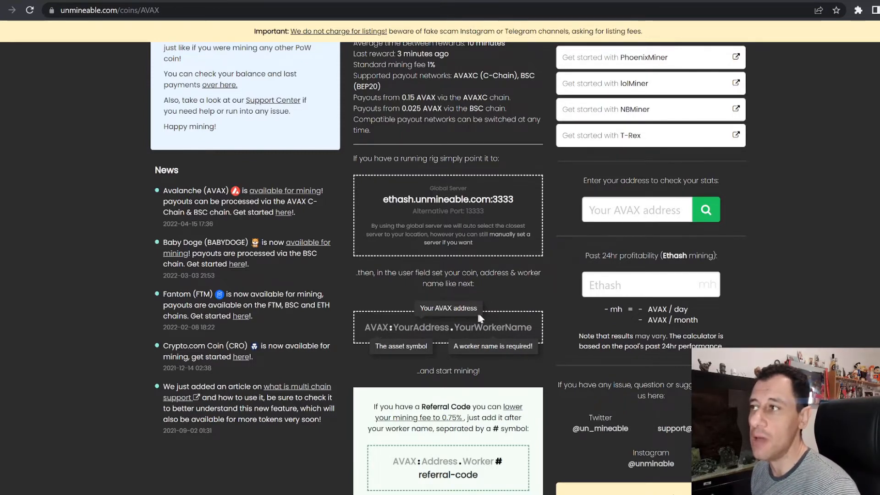
mouse_move(552, 352)
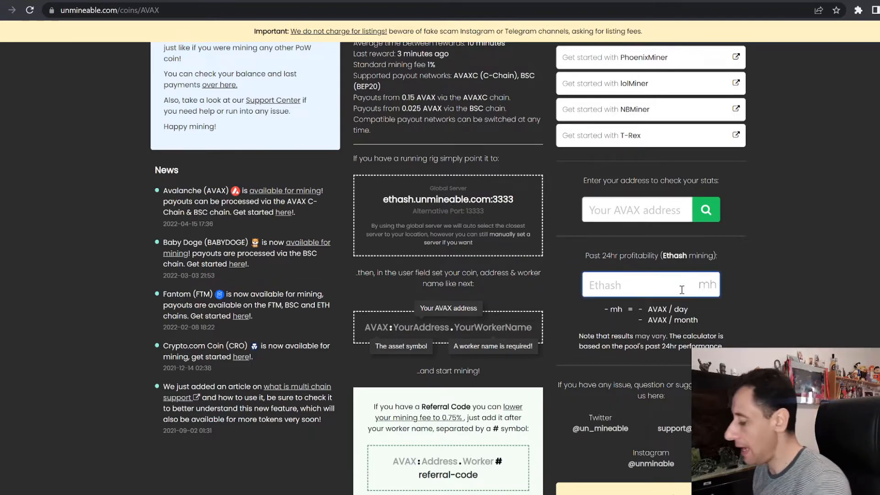
text(4)
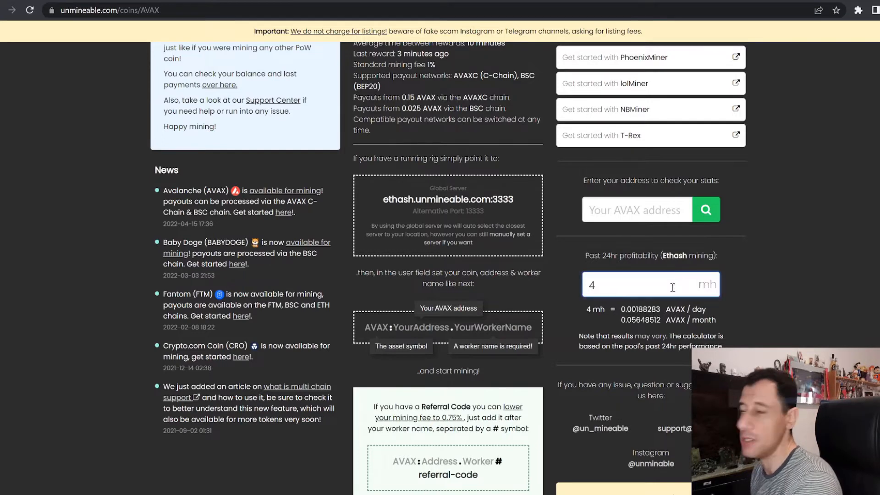
text(72)
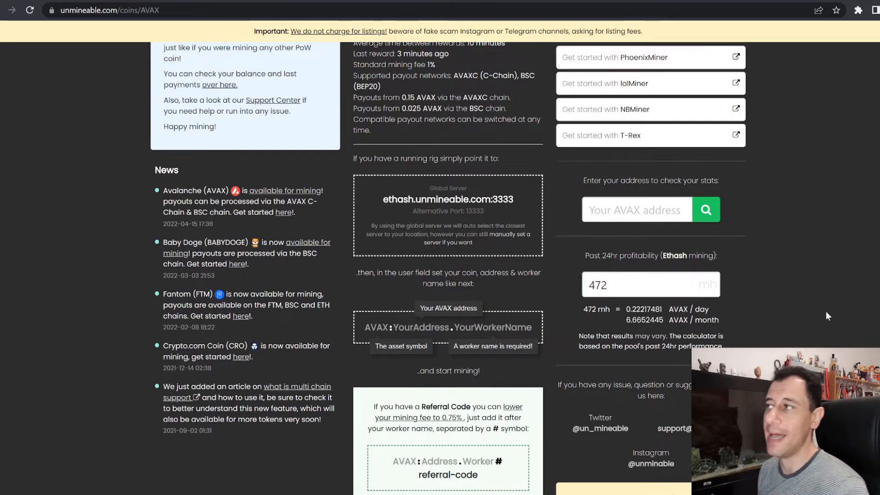
mouse_move(768, 292)
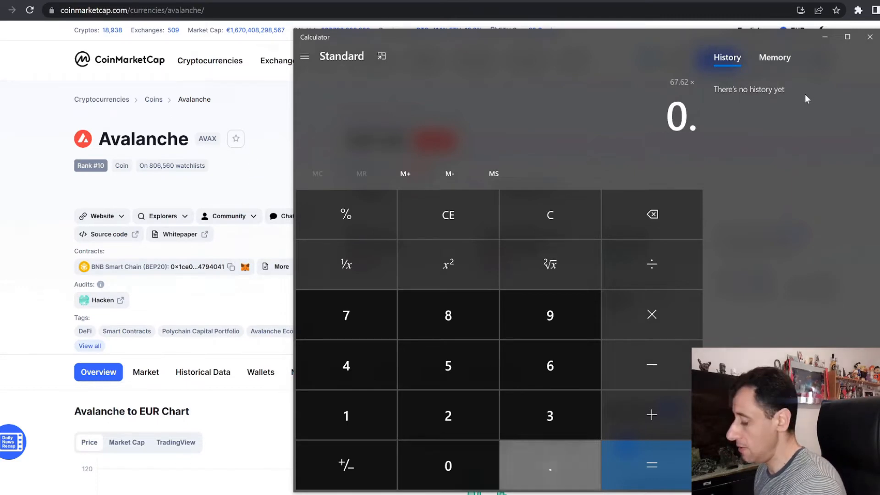
Step: Compute 67.62 × 0.22 = 14.8764, then subtract 8 to get 6.8764
click(651, 465)
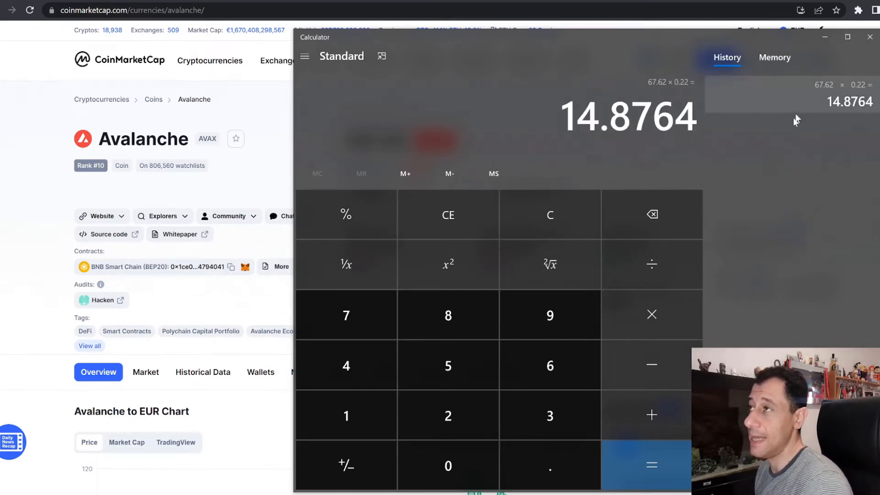
mouse_move(782, 281)
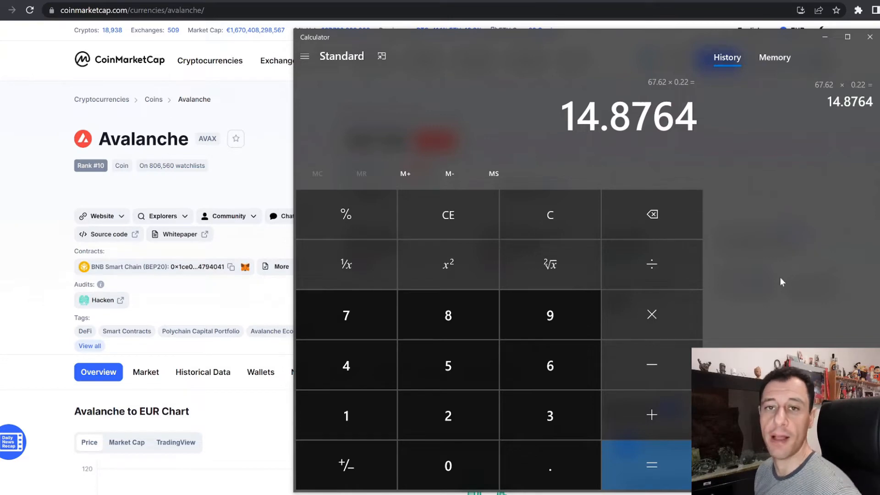
mouse_move(764, 285)
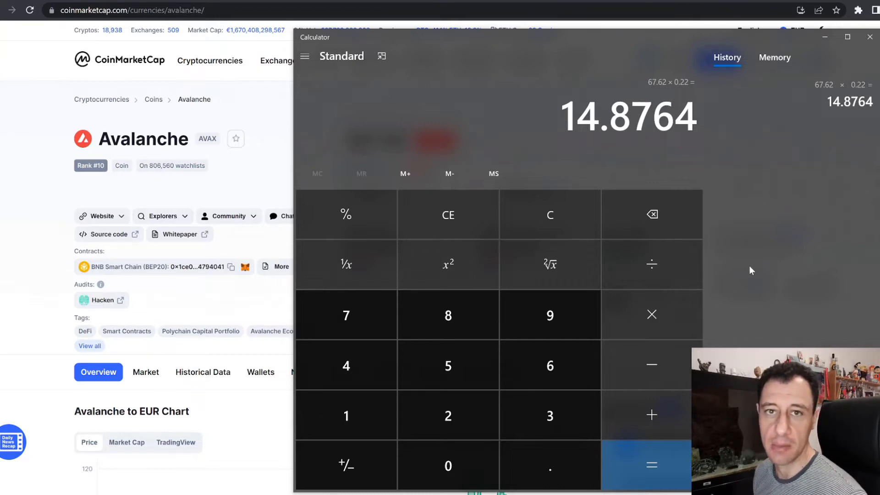
click(650, 365)
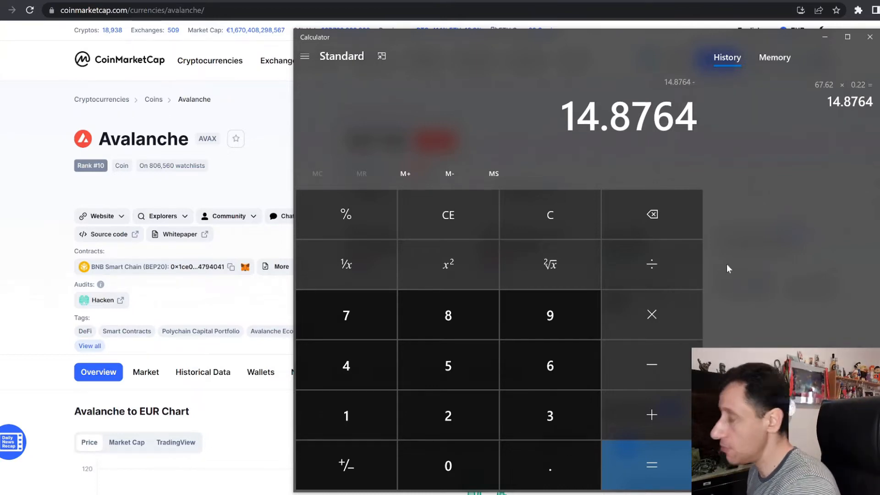
click(651, 465)
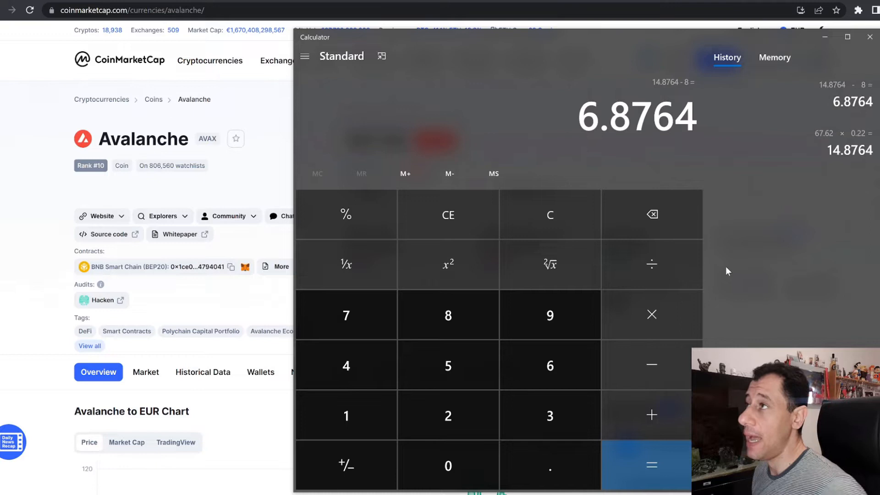
mouse_move(715, 282)
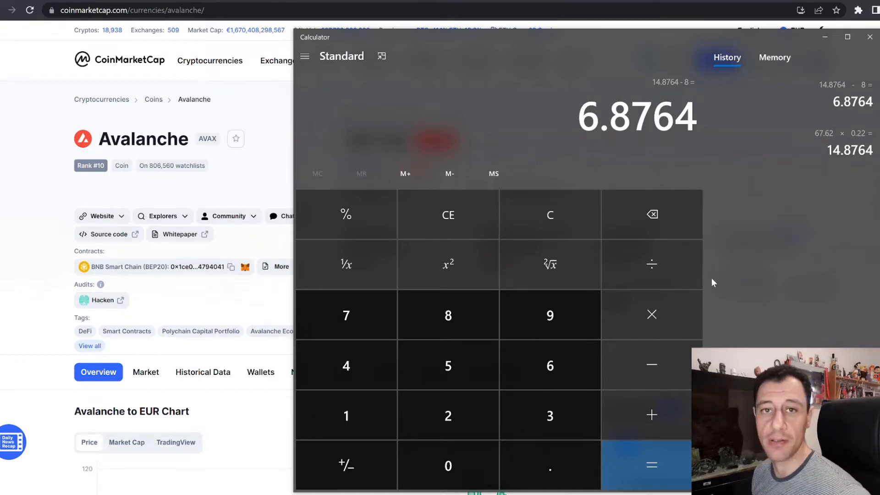
mouse_move(549, 215)
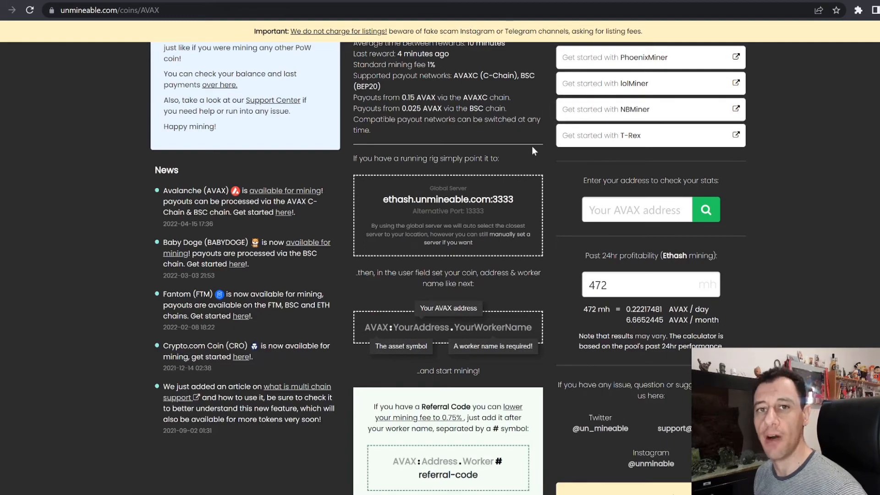
mouse_move(530, 143)
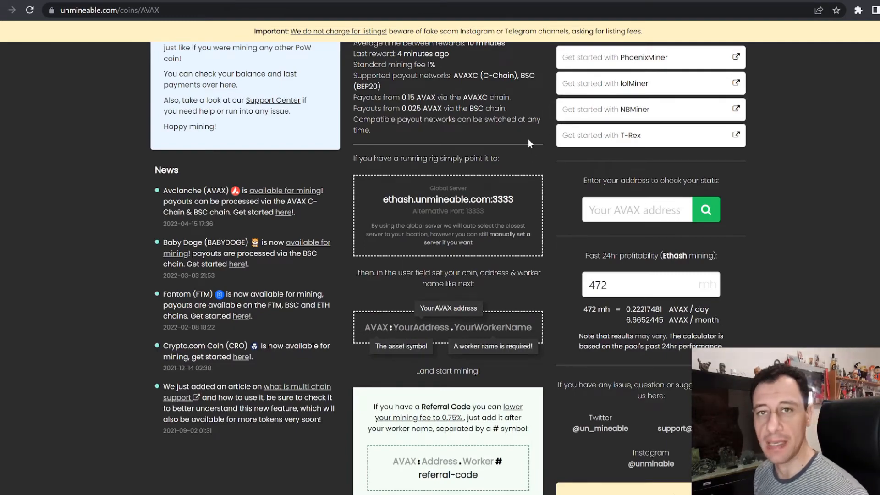
Step: Scroll the AVAX page to review Ethash pool details, setup guides and worker format
scroll(up, 3)
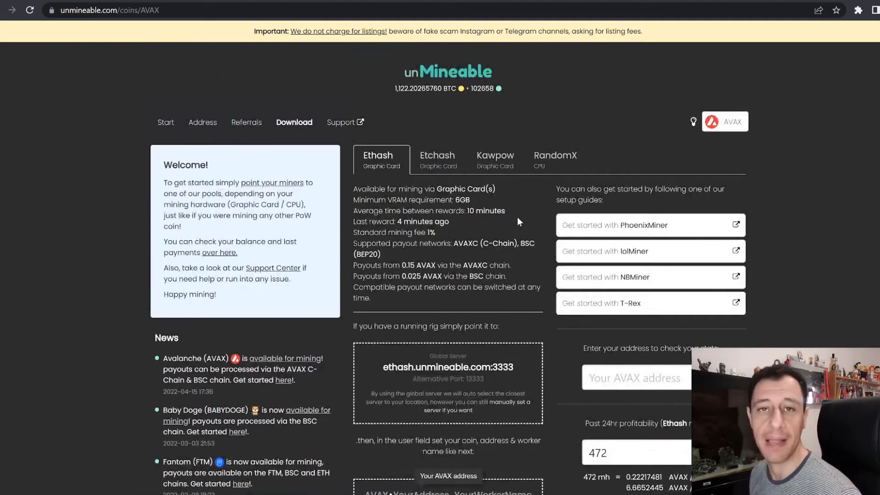
mouse_move(526, 267)
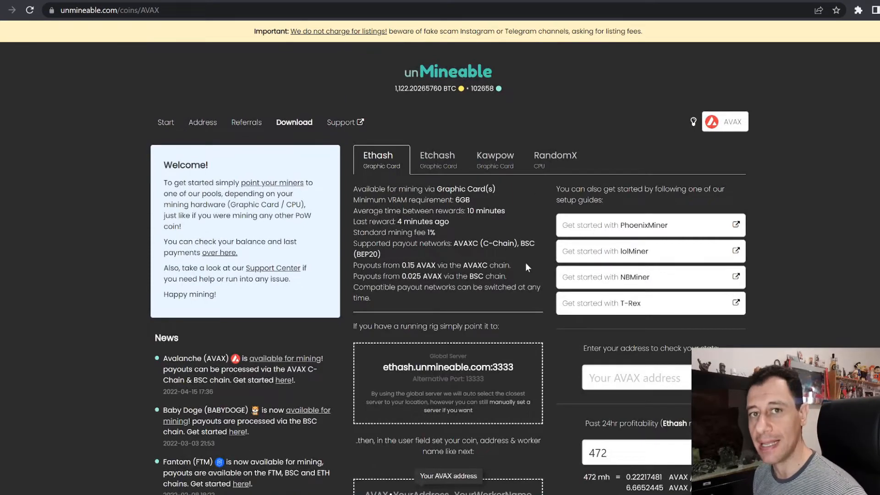
mouse_move(665, 321)
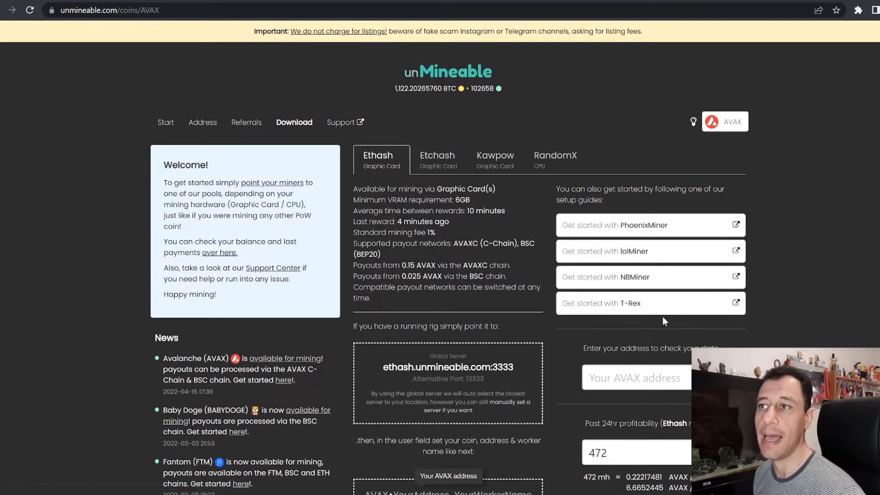
mouse_move(558, 303)
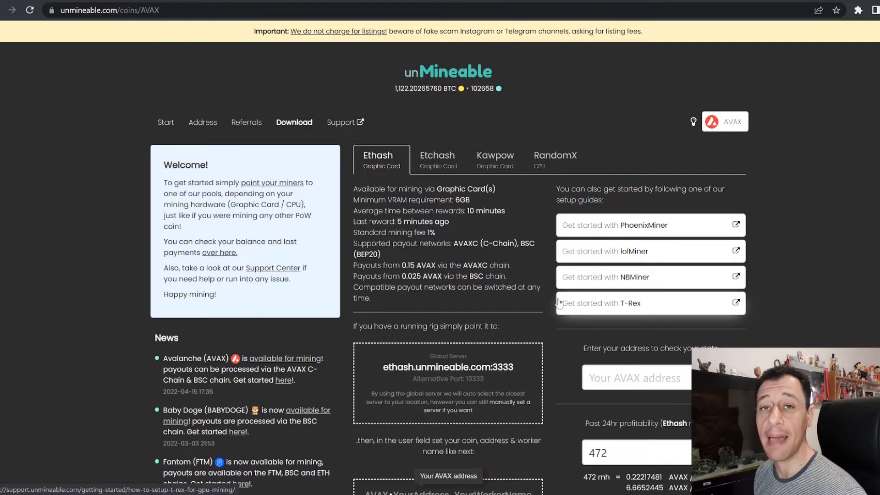
mouse_move(543, 296)
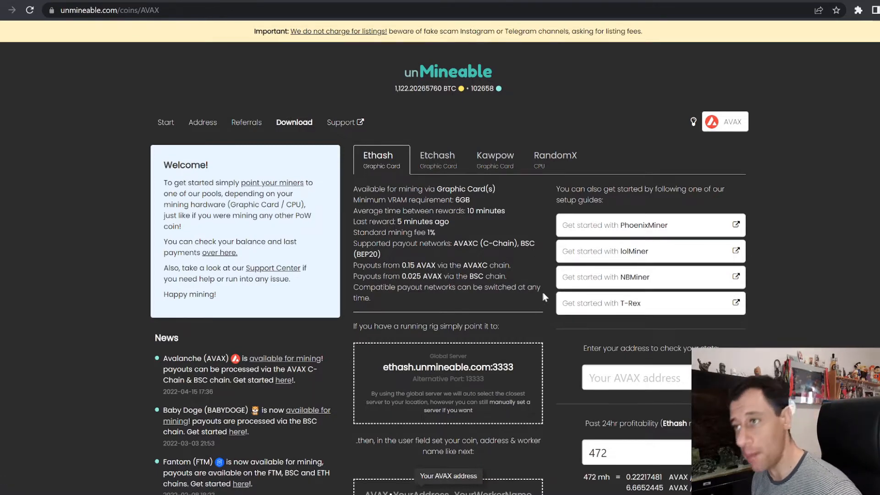
mouse_move(516, 309)
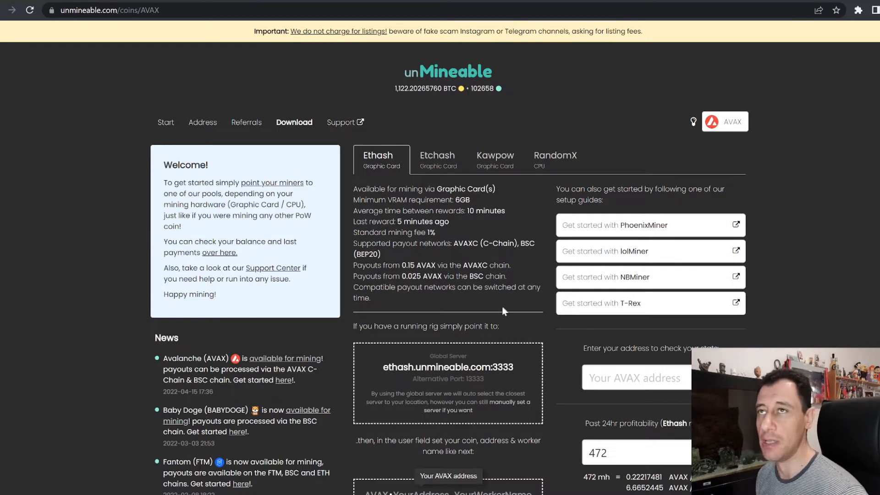
mouse_move(480, 310)
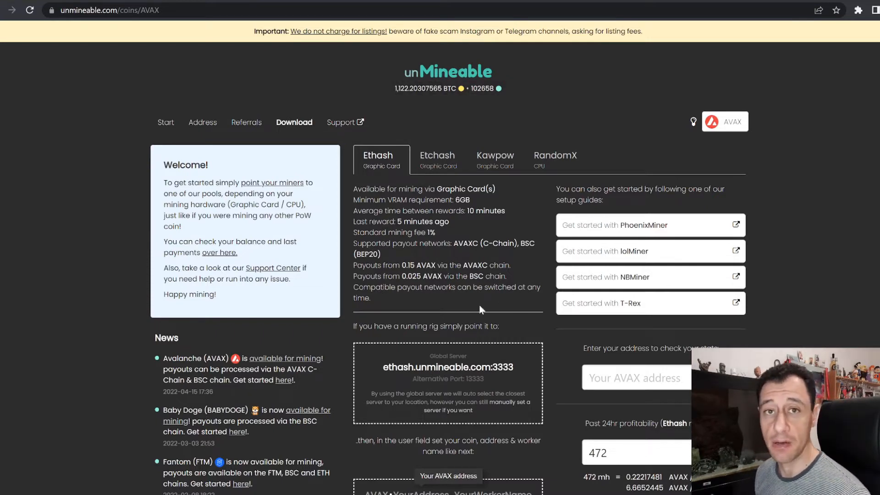
mouse_move(455, 315)
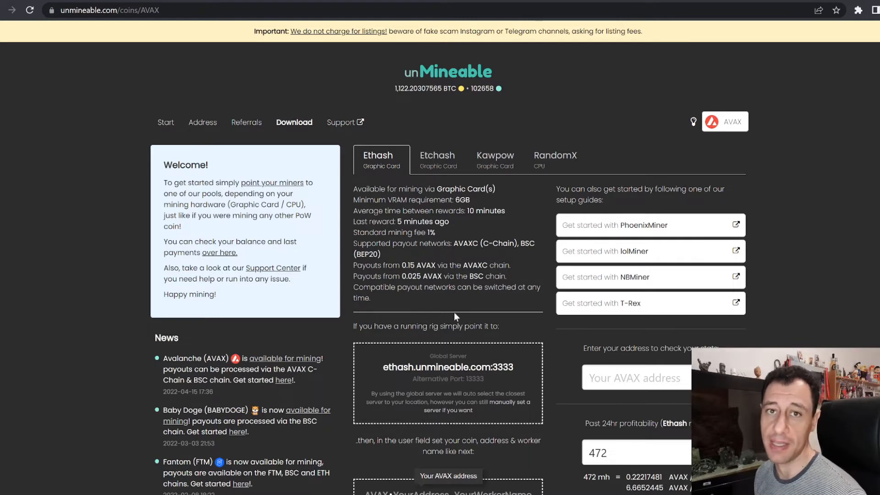
mouse_move(407, 305)
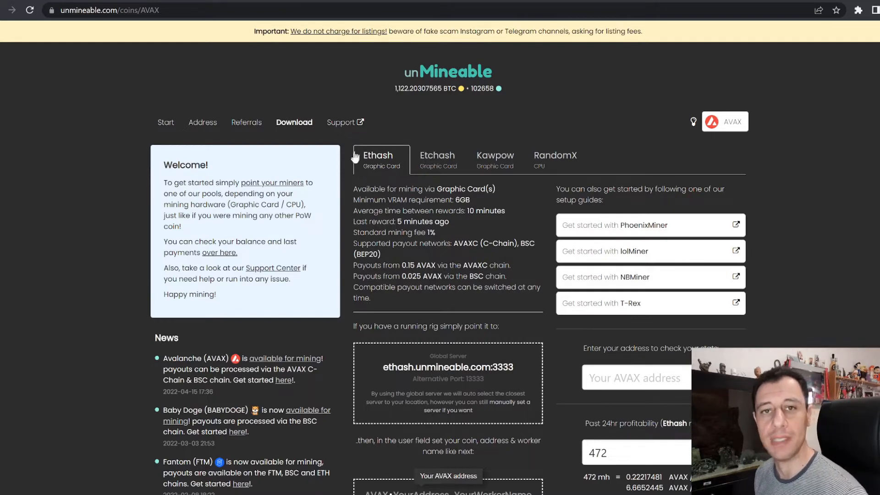
scroll(down, 3)
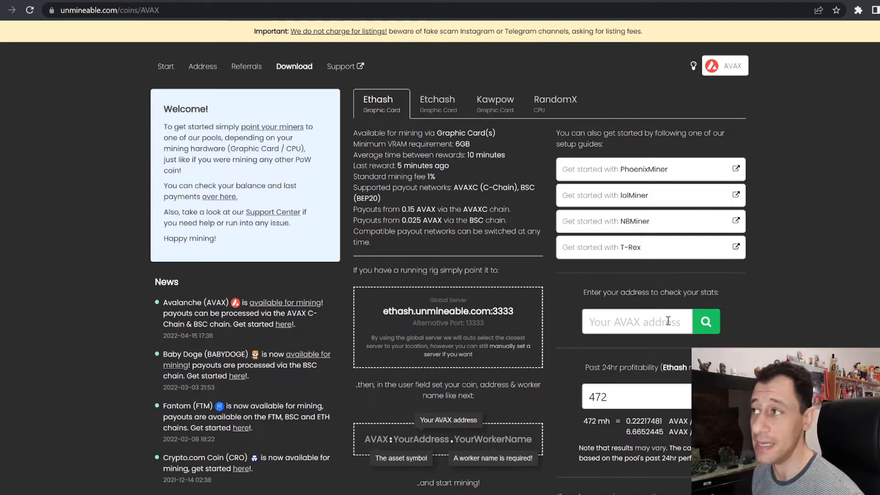
mouse_move(525, 257)
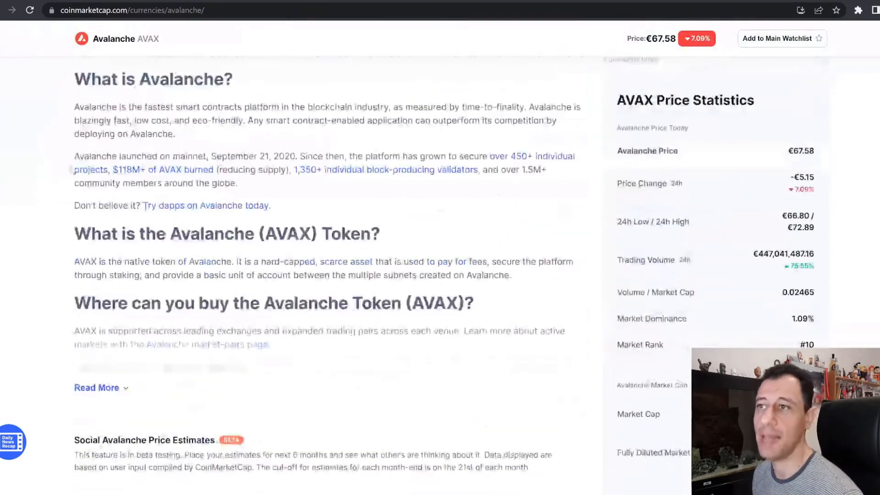
Step: Scroll to the Avalanche Markets table listing Binance, Coinbase Exchange and other pairs
scroll(down, 3)
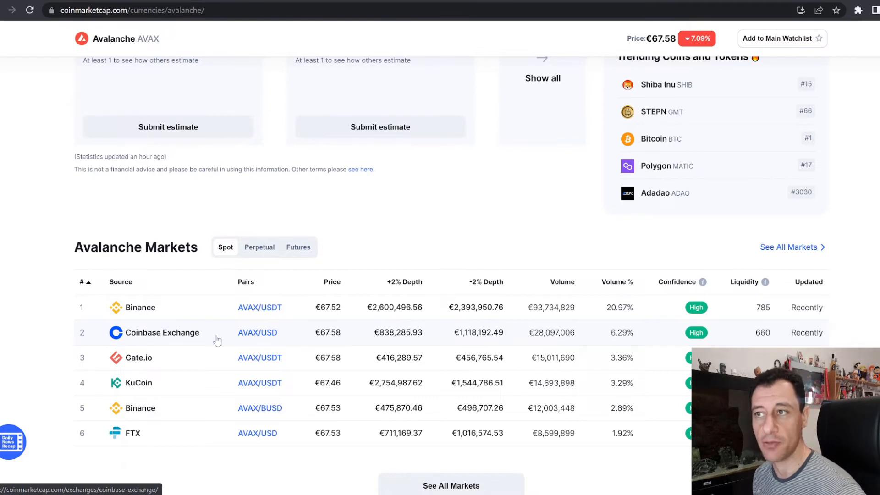
mouse_move(172, 362)
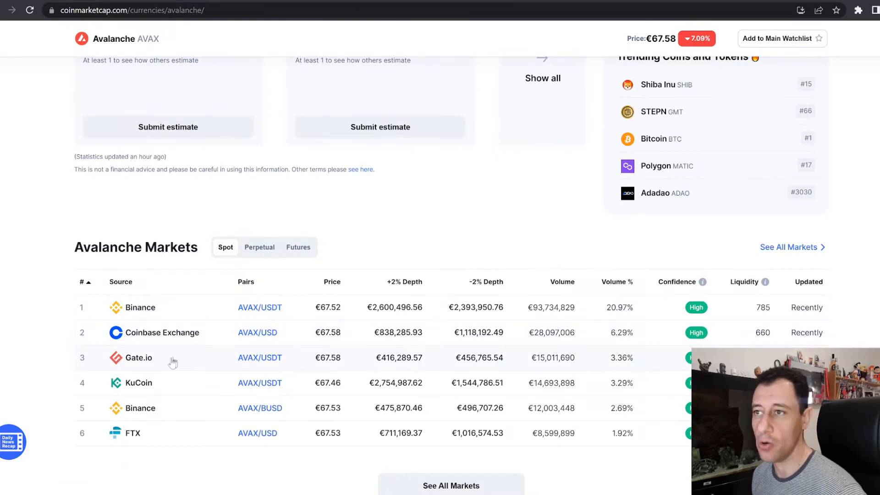
mouse_move(240, 365)
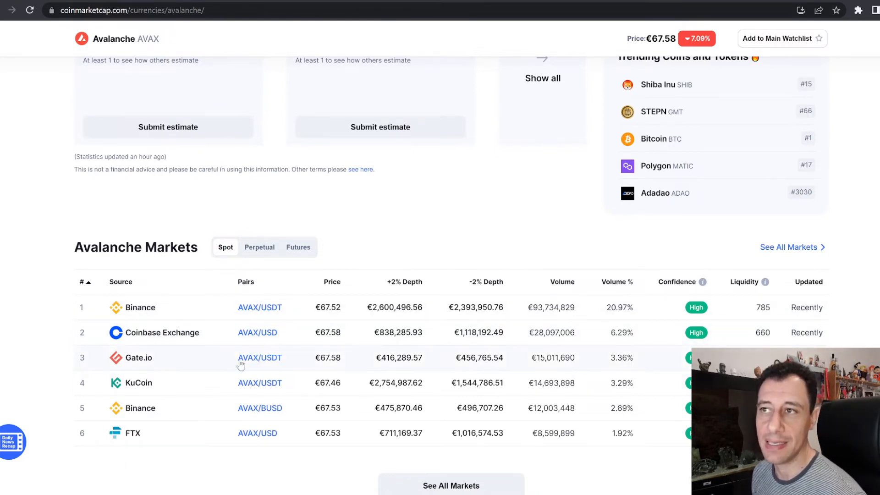
mouse_move(230, 372)
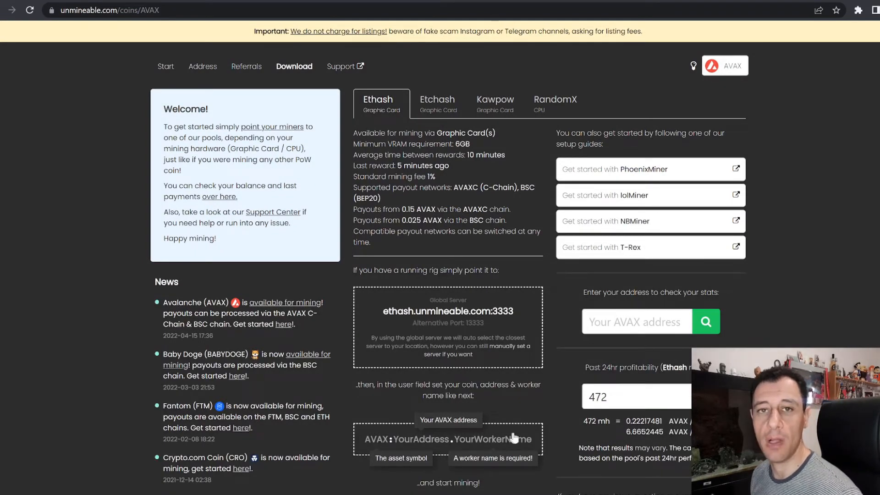
mouse_move(336, 440)
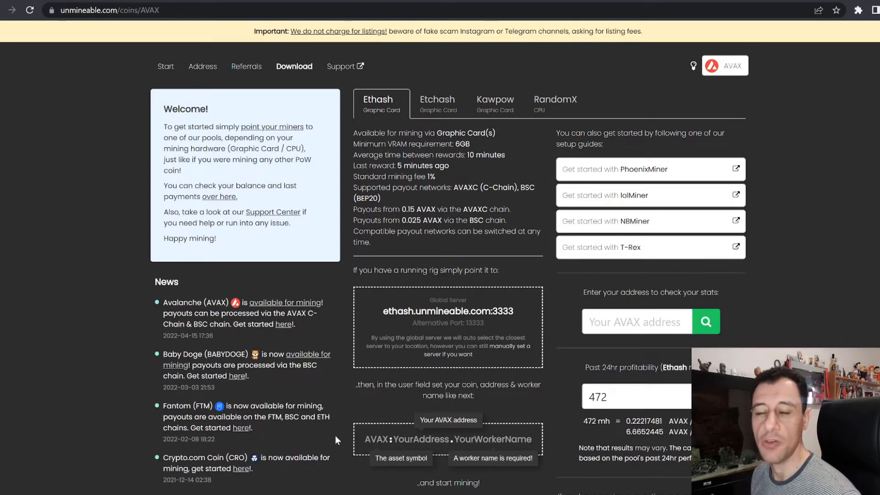
mouse_move(538, 347)
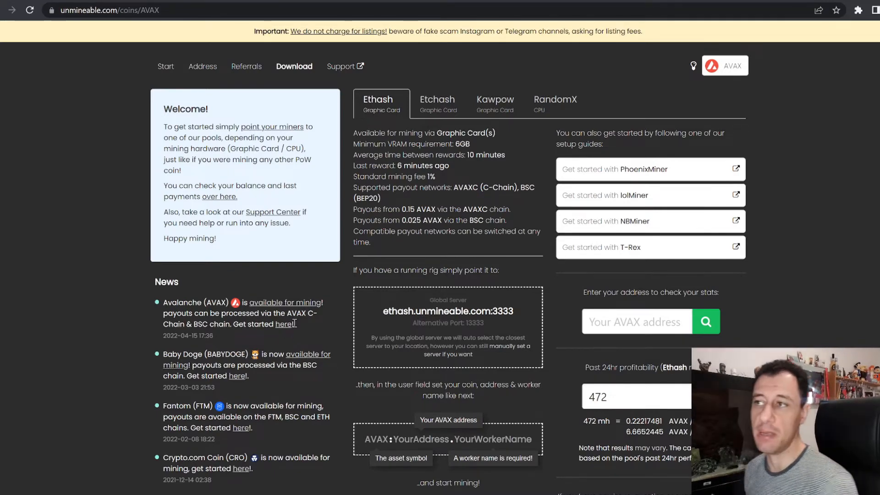
mouse_move(459, 410)
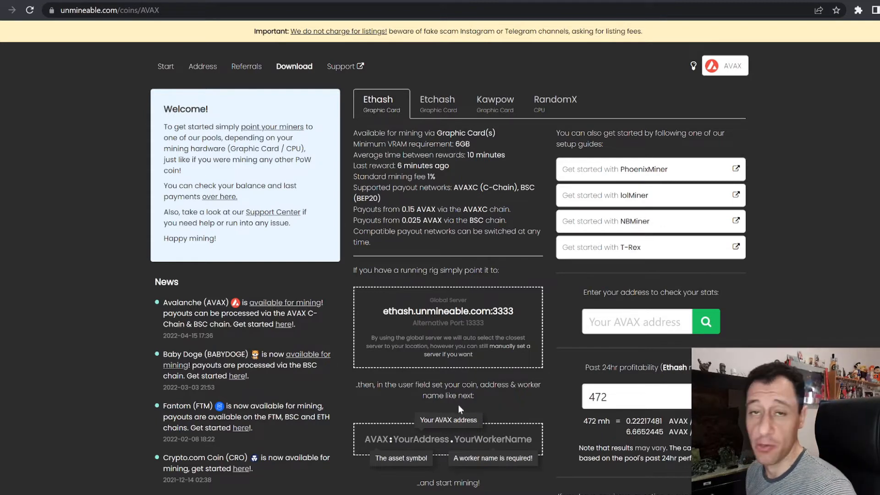
mouse_move(454, 421)
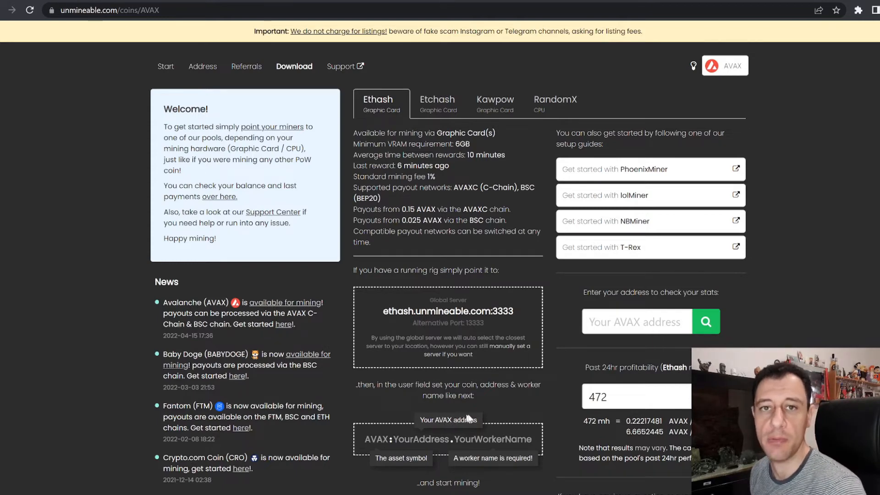
mouse_move(555, 430)
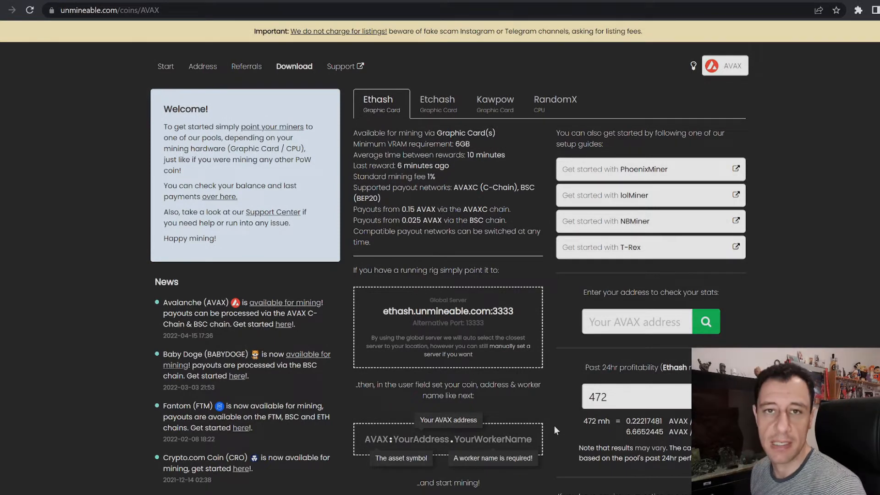
mouse_move(515, 435)
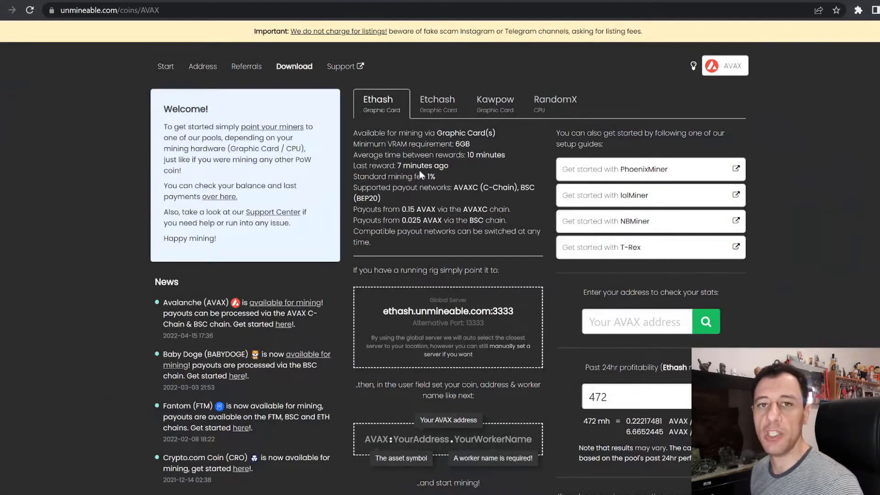
Step: Open RandomX details, highlight the 0.025 AVAX BSC minimum, and activate the hashrate field
click(555, 102)
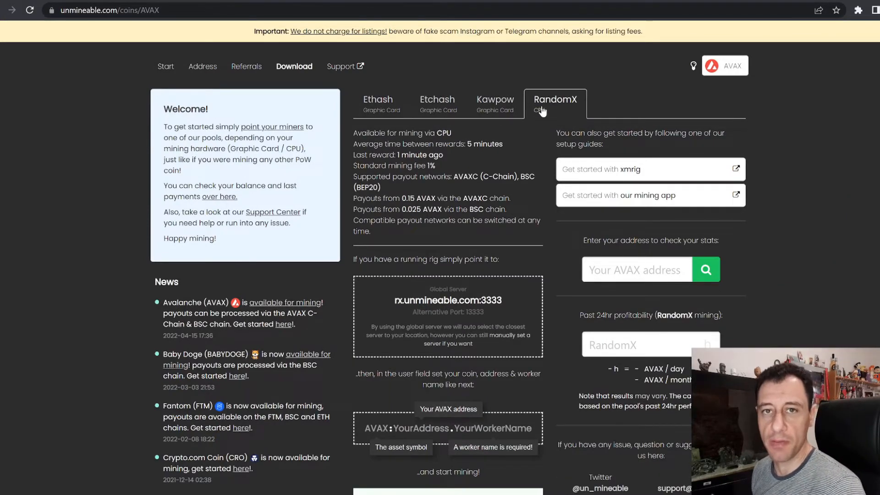
mouse_move(594, 160)
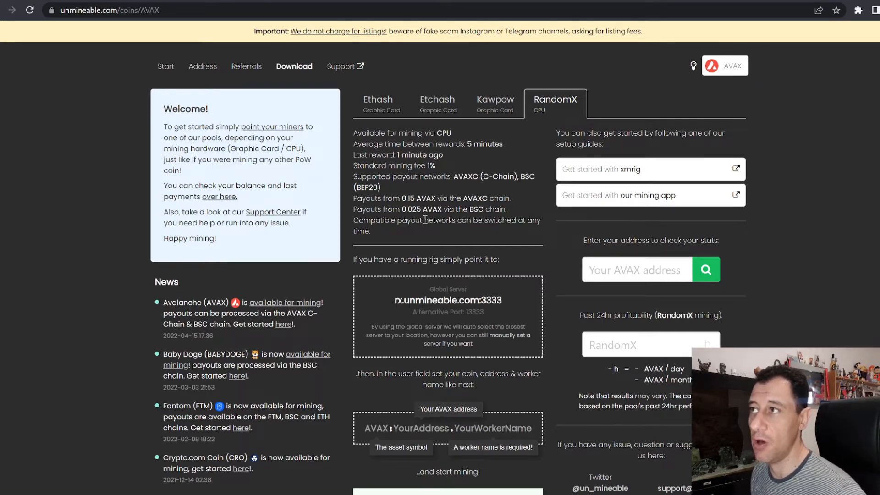
mouse_move(494, 212)
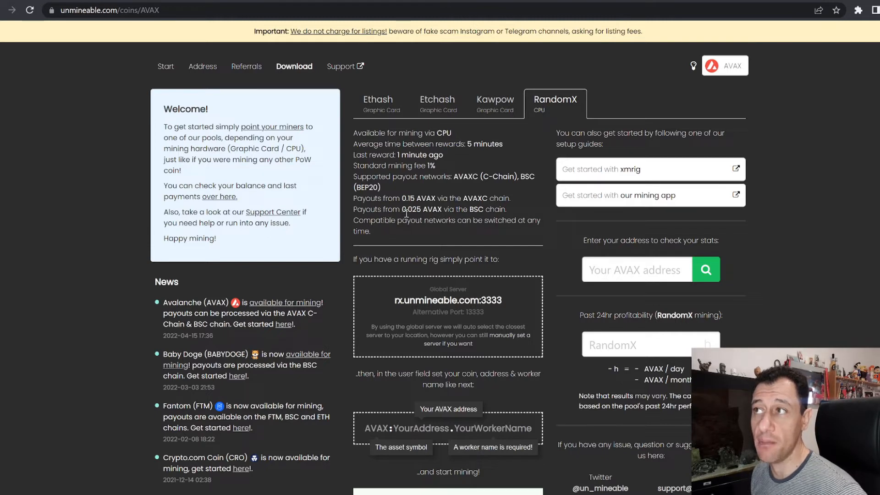
mouse_move(470, 208)
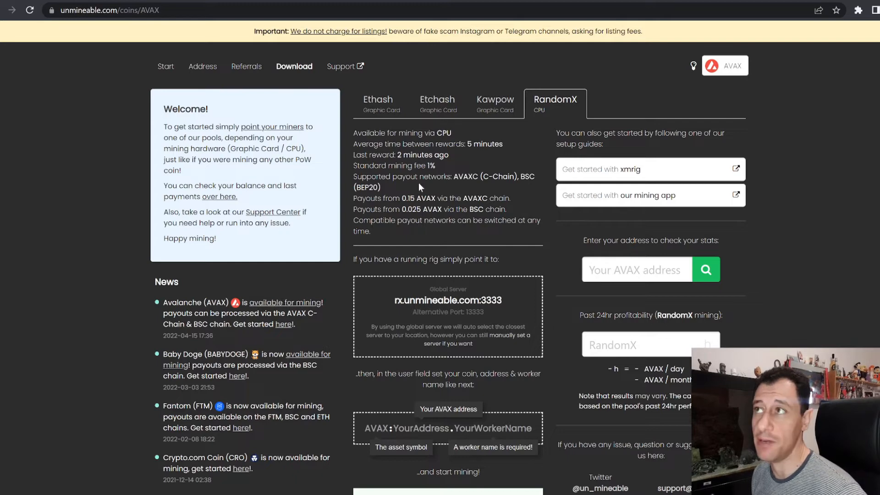
mouse_move(386, 202)
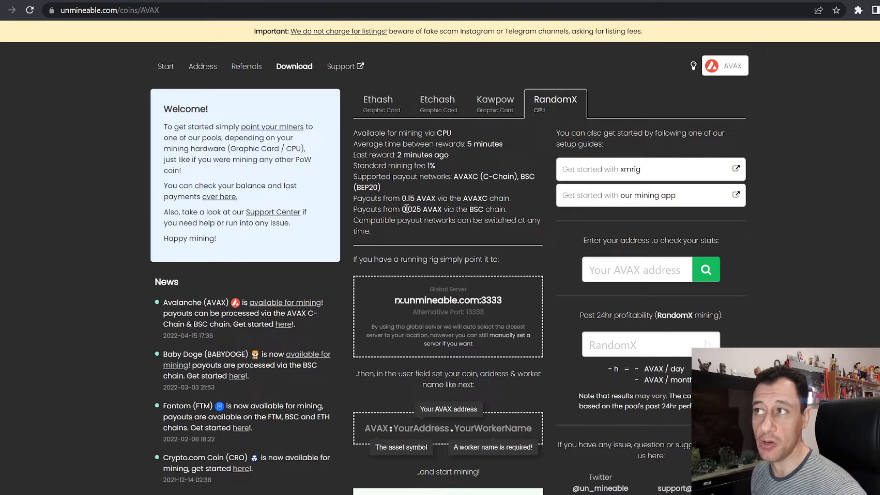
double_click(412, 210)
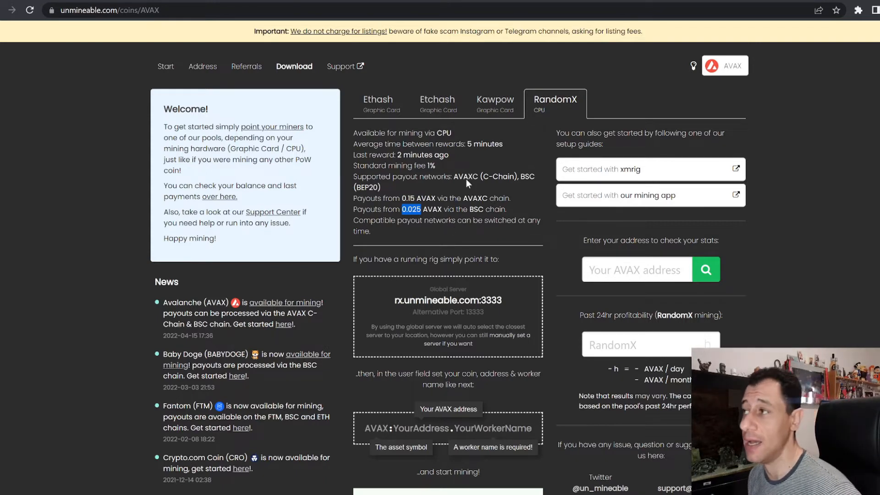
click(646, 345)
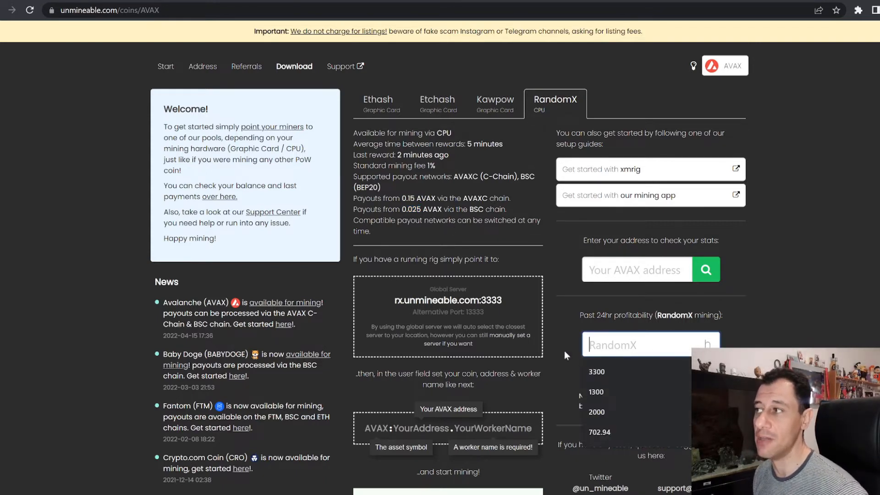
Step: Choose 3300 as hashrate, estimating about 0.00153 AVAX per day and 0.046 per month
click(595, 371)
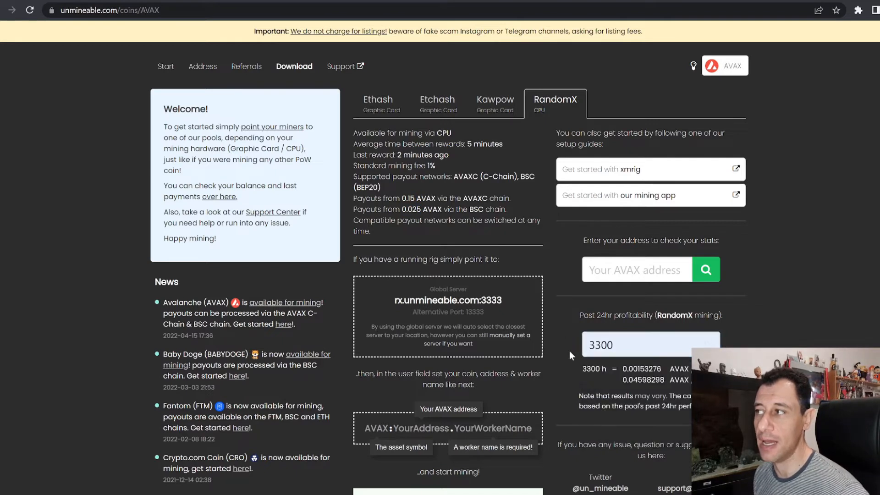
mouse_move(628, 387)
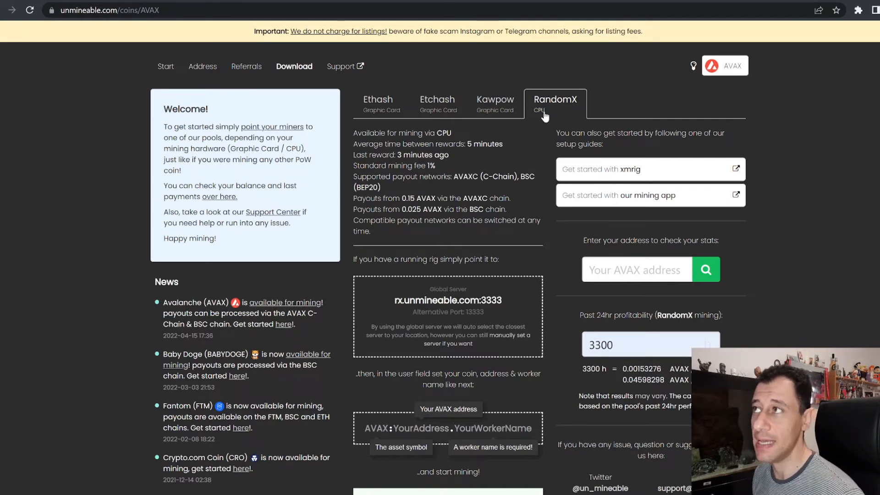
mouse_move(378, 99)
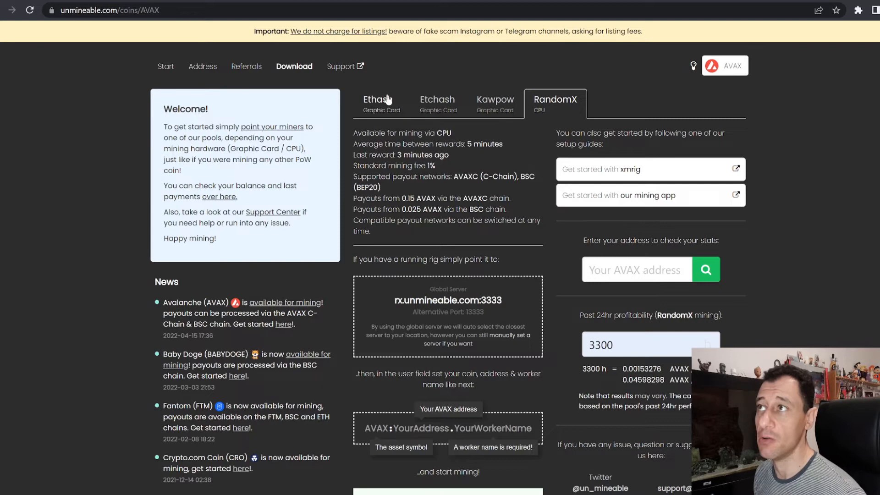
mouse_move(539, 113)
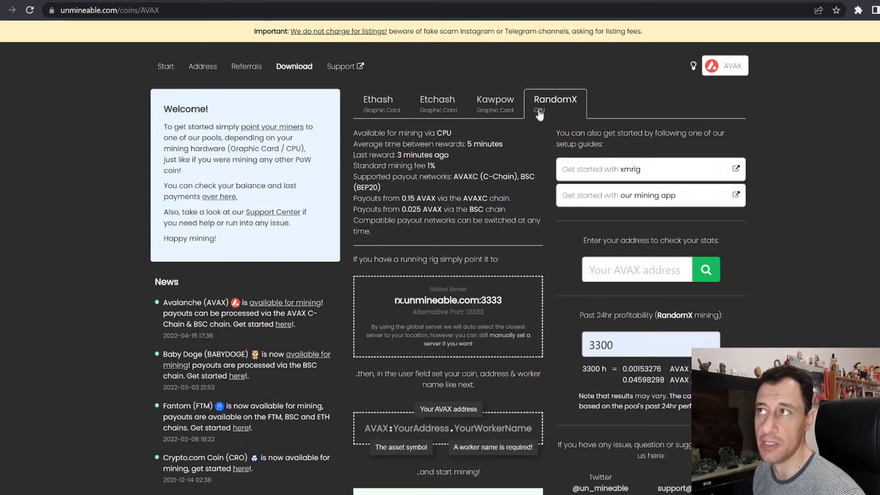
mouse_move(455, 275)
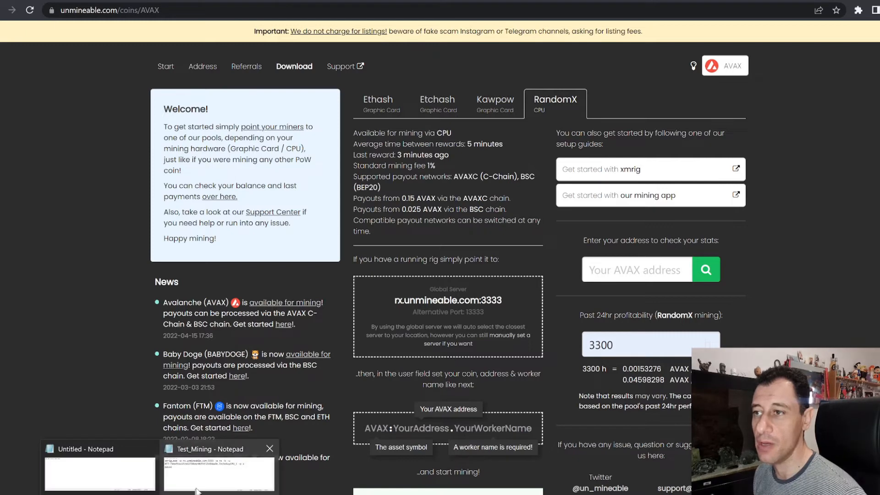
Step: Bring up the Test_Mining xmrig script in Notepad and select the BTT coin symbol
click(218, 474)
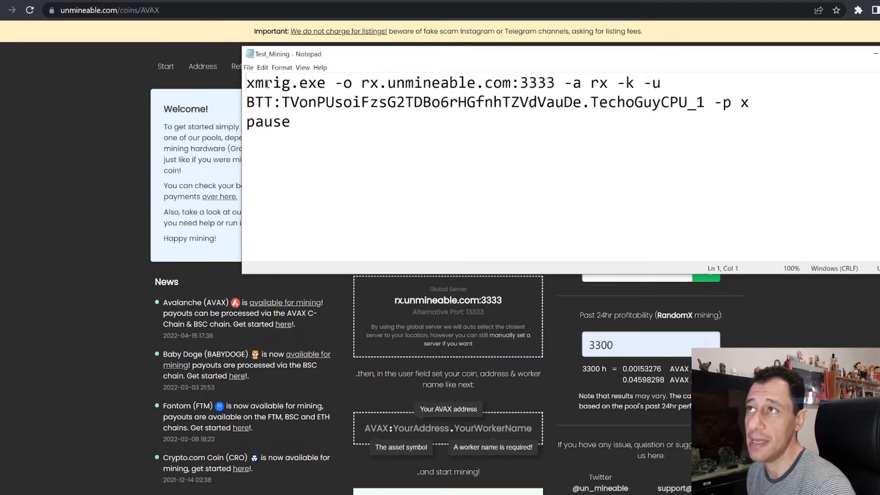
click(347, 83)
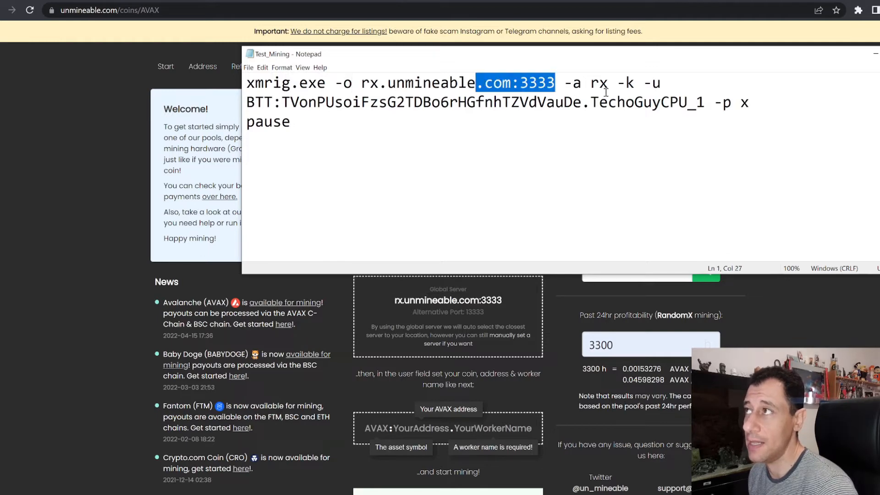
click(605, 83)
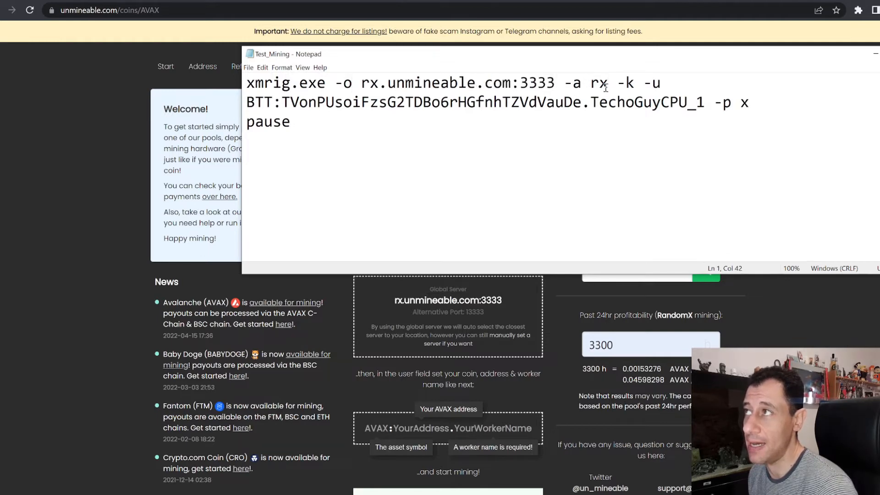
double_click(625, 82)
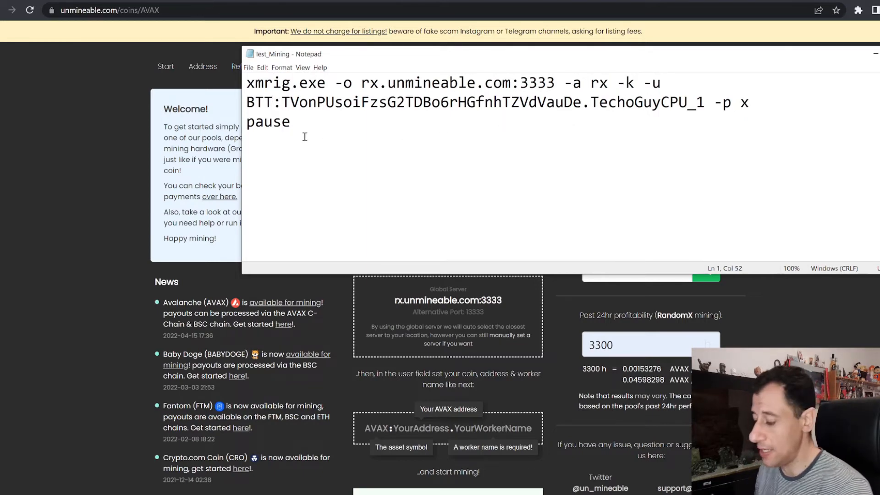
Step: Change the user string to AVAX:hdfhdhdhhdhfhhhghg and rename the worker TechoGuyCPUAVAX_1
key(BackSpace)
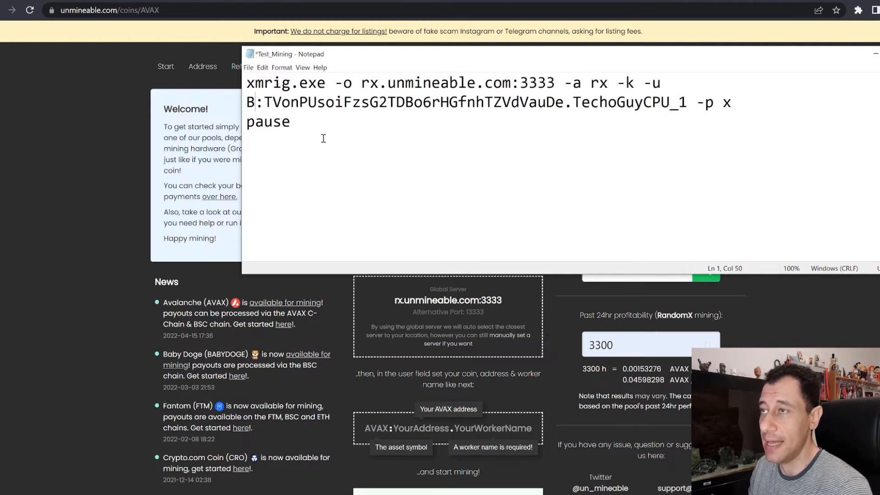
text(AVAX)
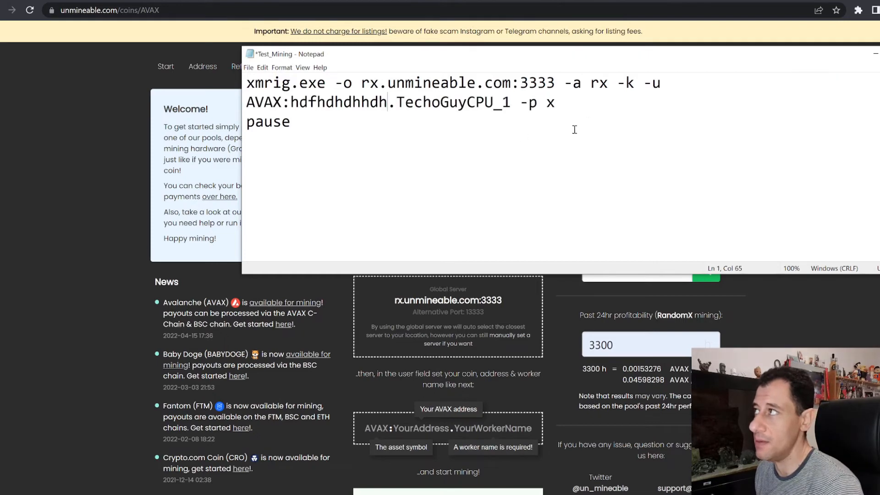
text(fhhhghg)
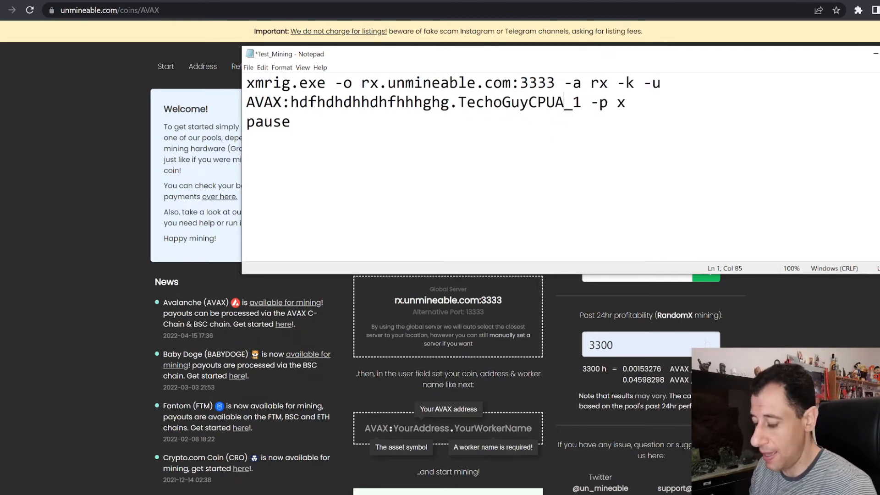
text(AVAX)
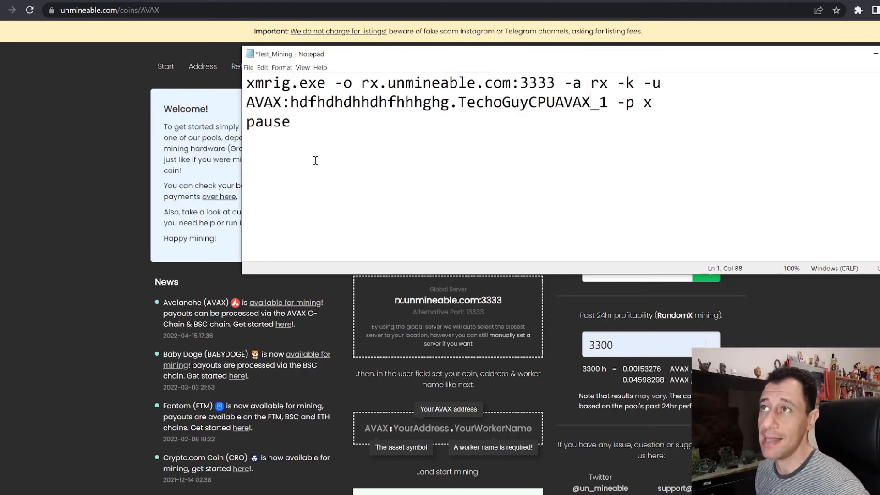
mouse_move(398, 130)
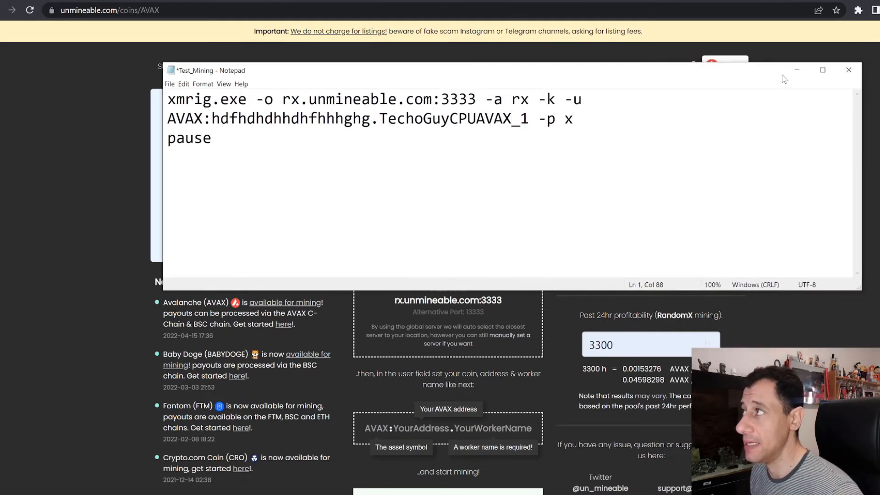
Step: Switch to the unMineable app, choose CPU instead of GPU hardware, and continue
click(849, 70)
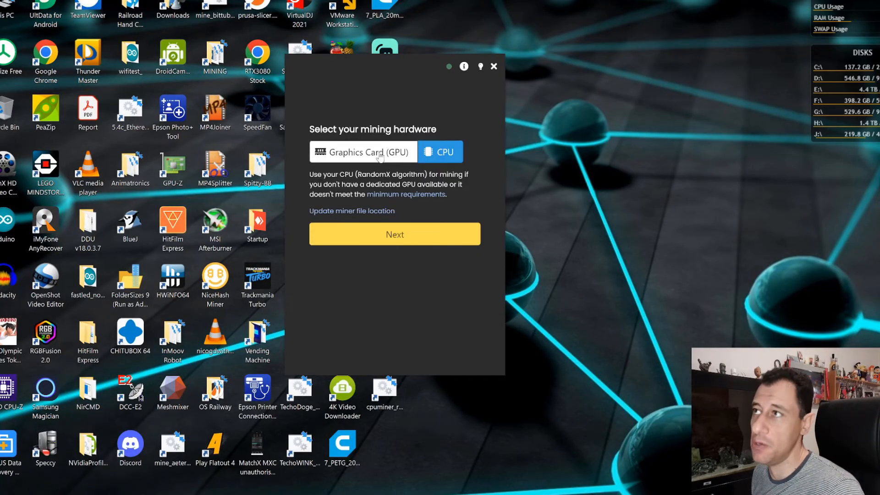
click(364, 151)
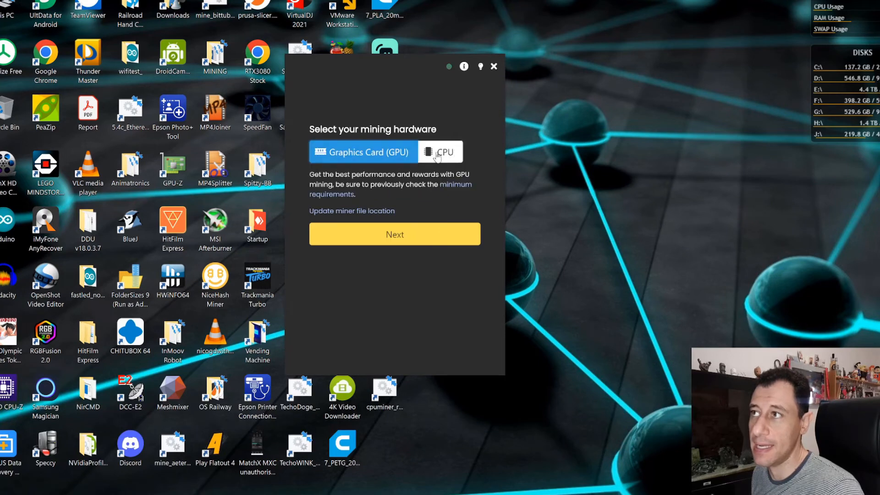
click(440, 151)
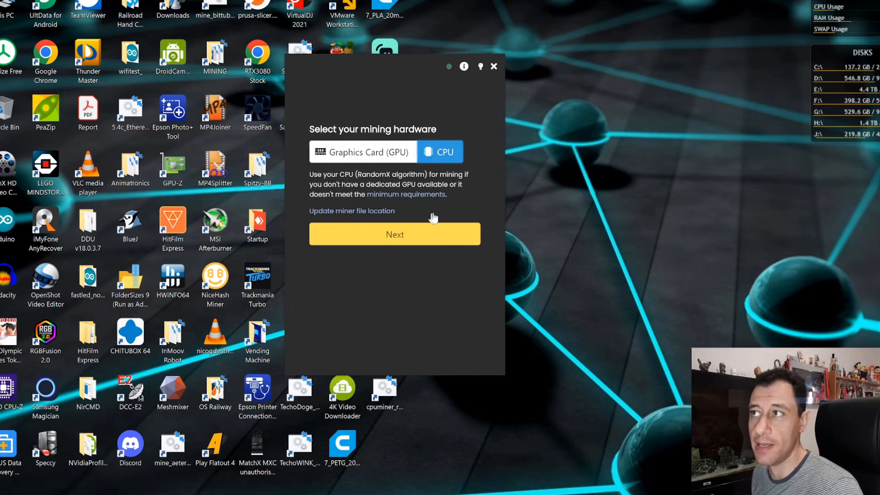
mouse_move(459, 224)
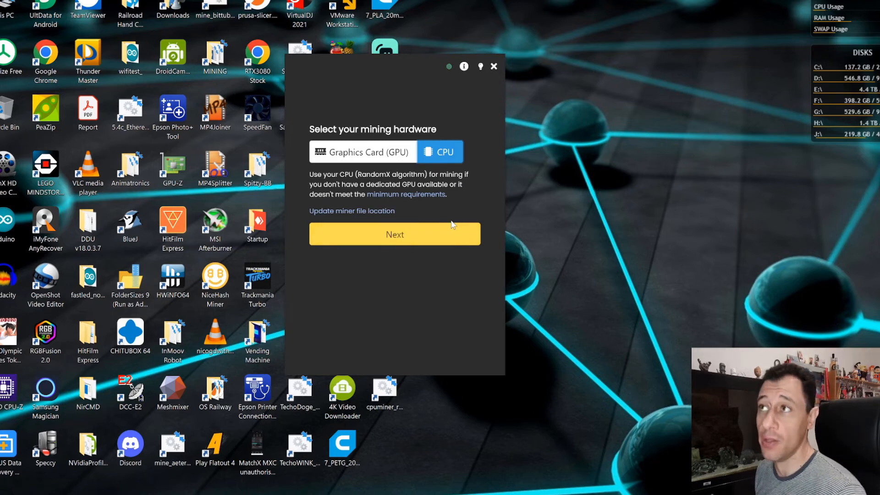
mouse_move(454, 224)
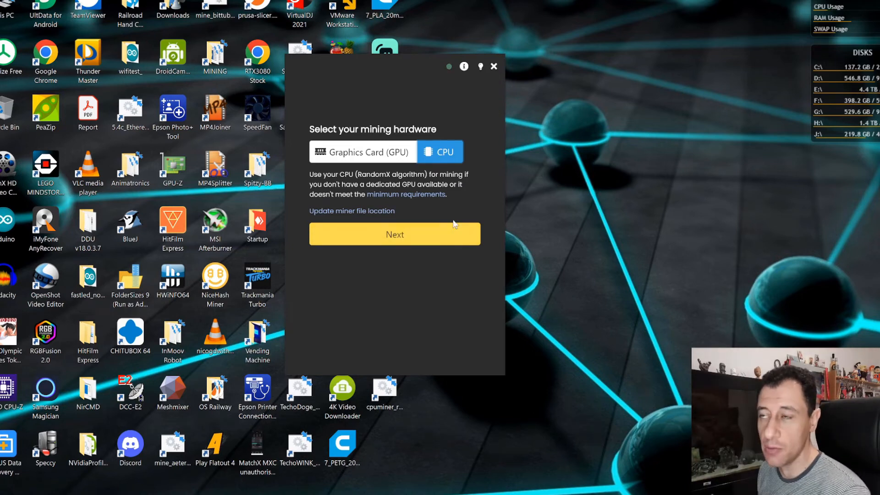
mouse_move(452, 232)
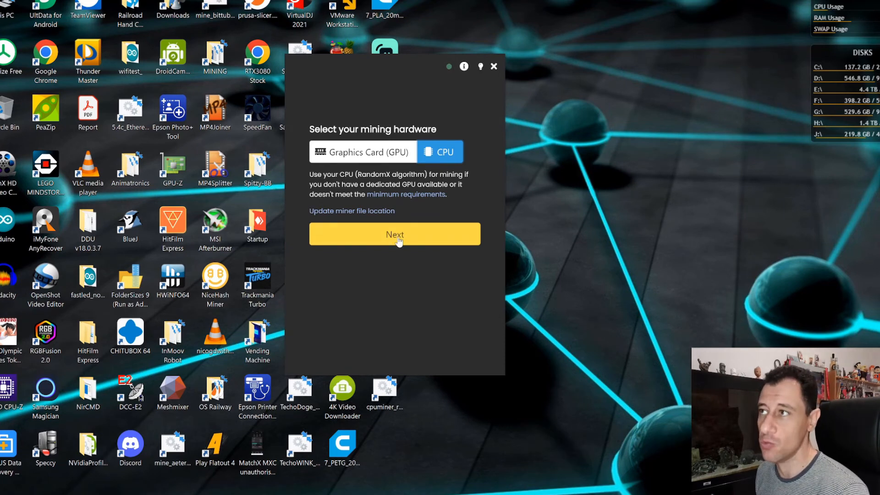
mouse_move(447, 267)
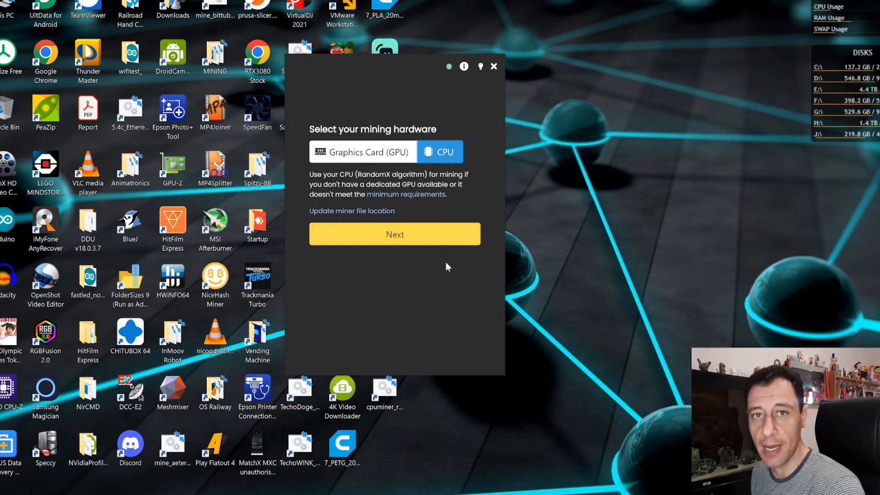
click(394, 234)
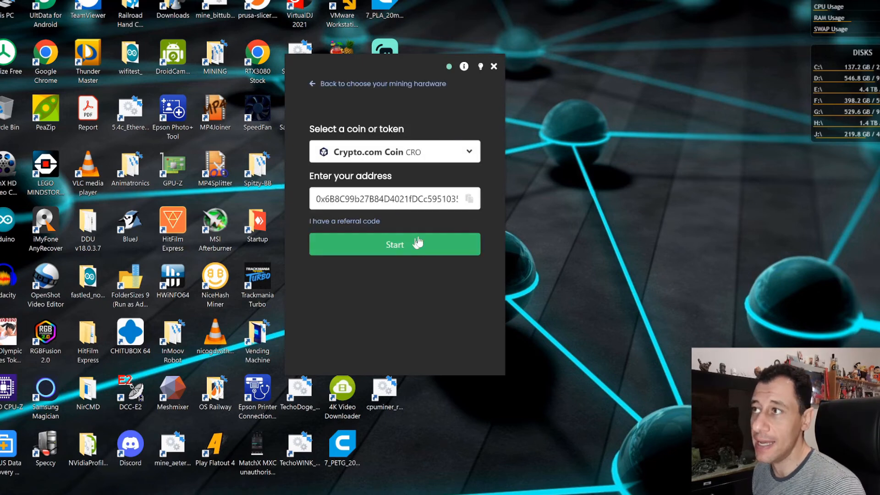
Step: Pick Avalanche (AVAX) from the coin list and overwrite the existing referral code
click(394, 151)
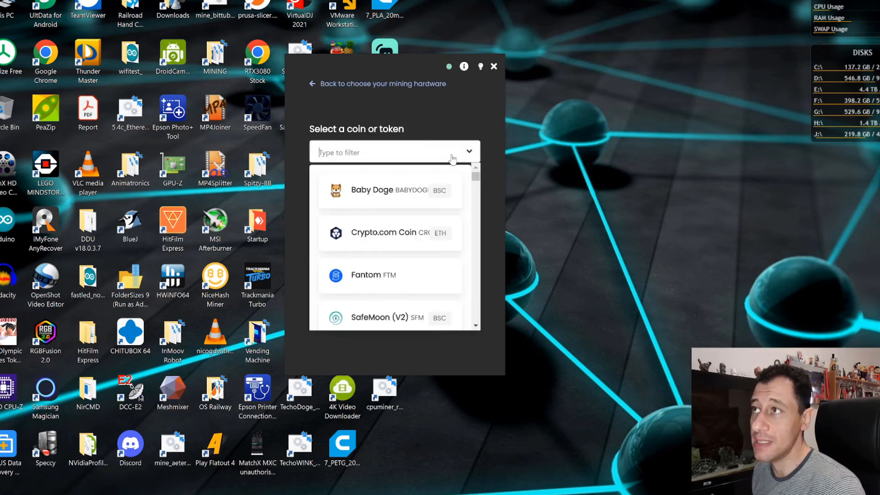
text(ava)
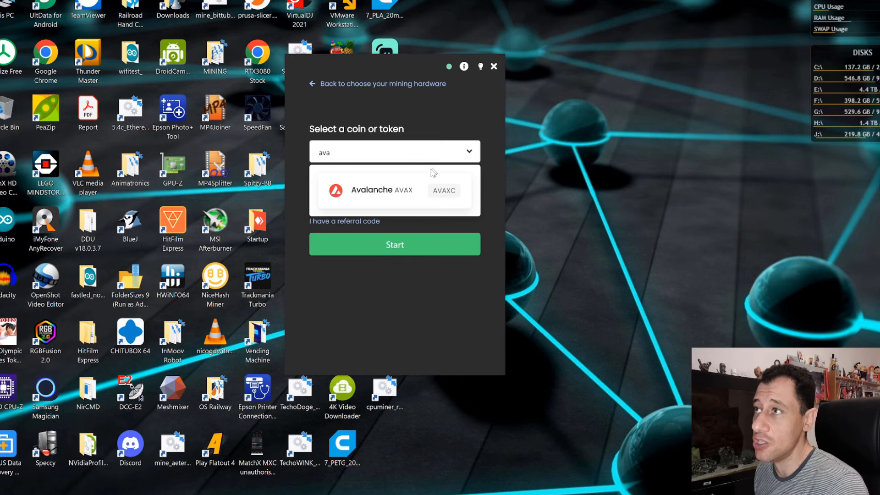
click(382, 190)
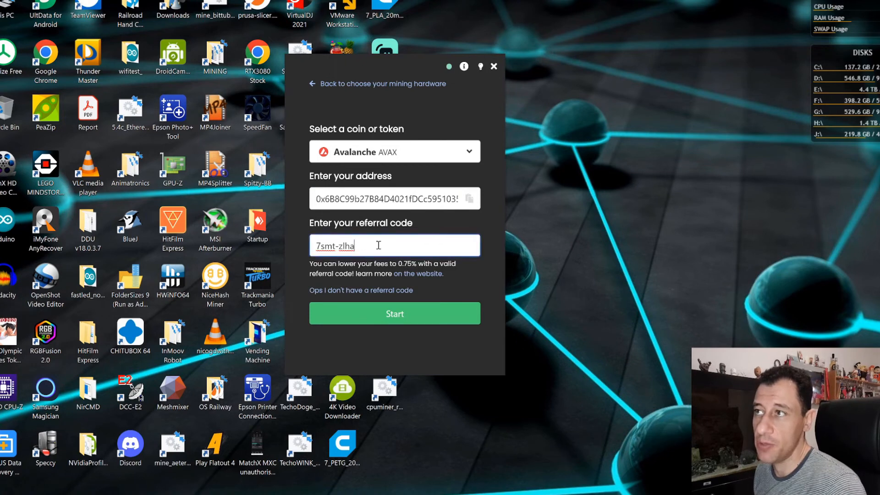
mouse_move(463, 226)
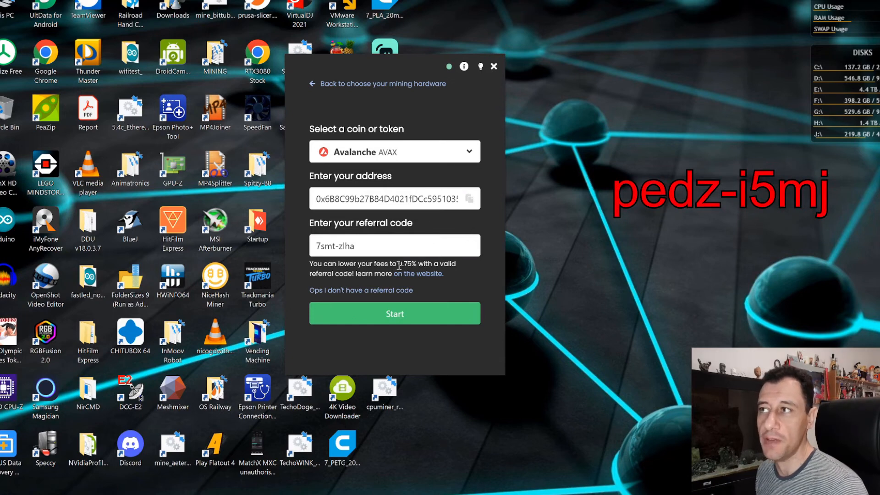
triple_click(394, 245)
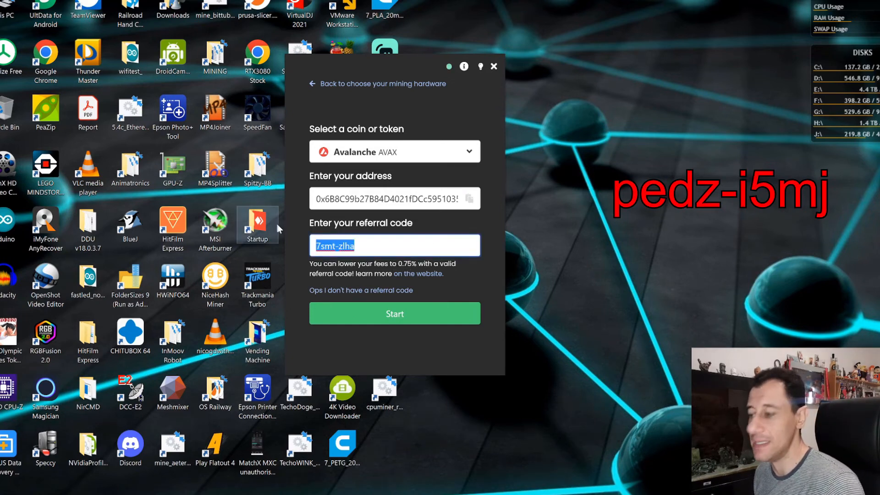
text(cvv)
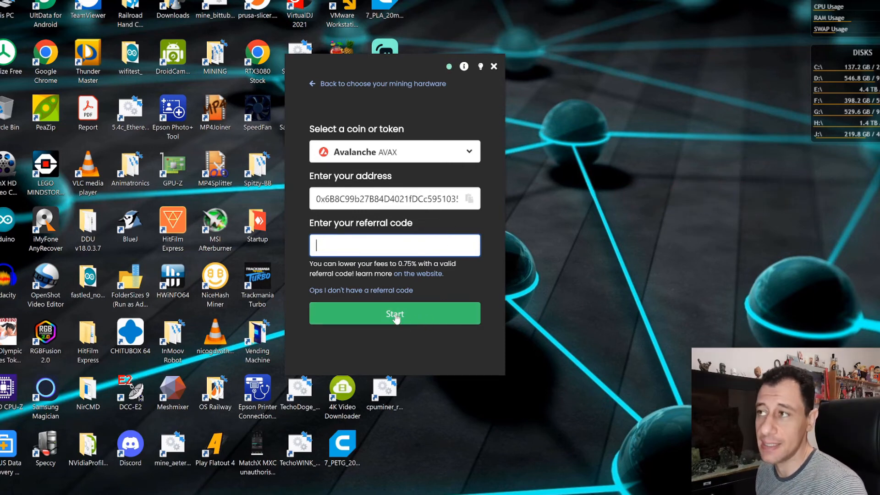
mouse_move(492, 302)
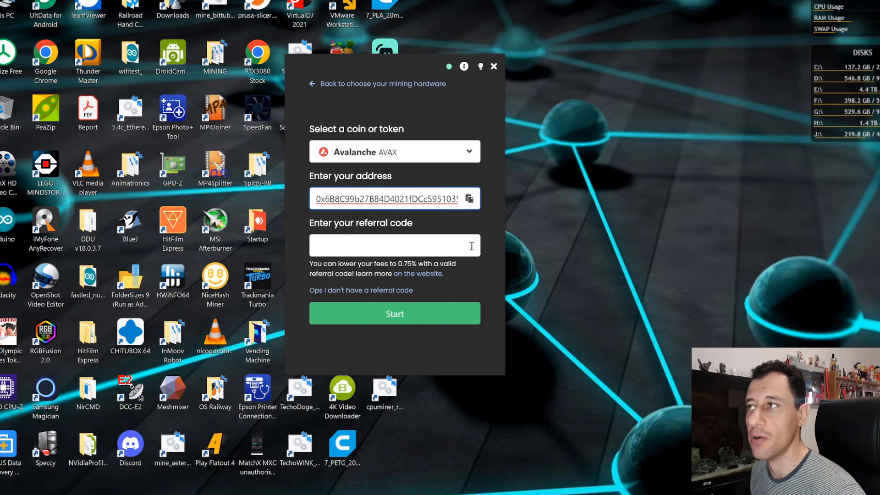
mouse_move(455, 55)
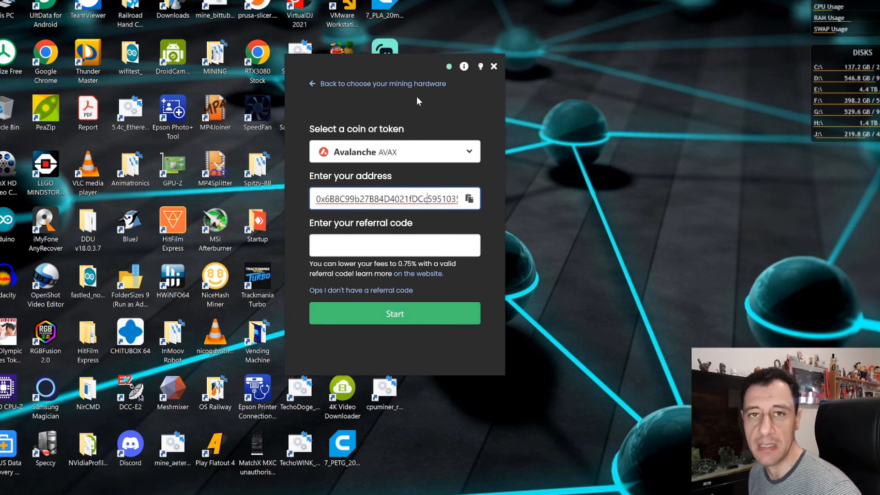
mouse_move(445, 118)
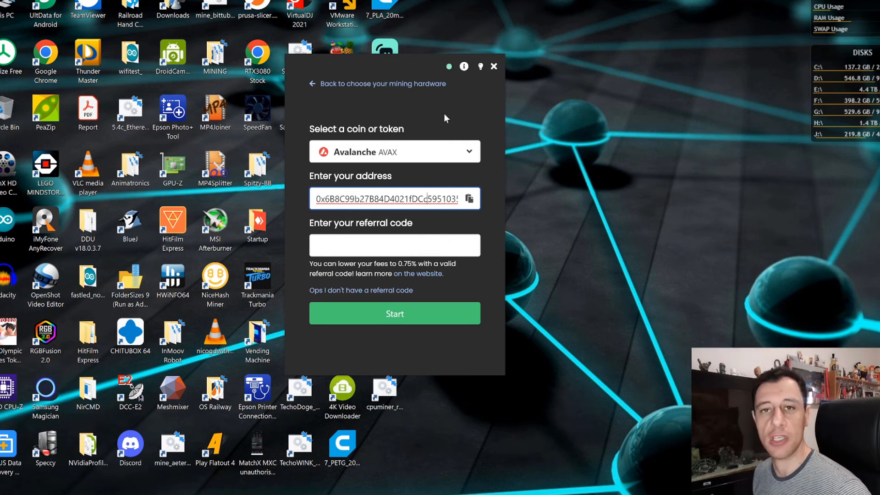
mouse_move(453, 106)
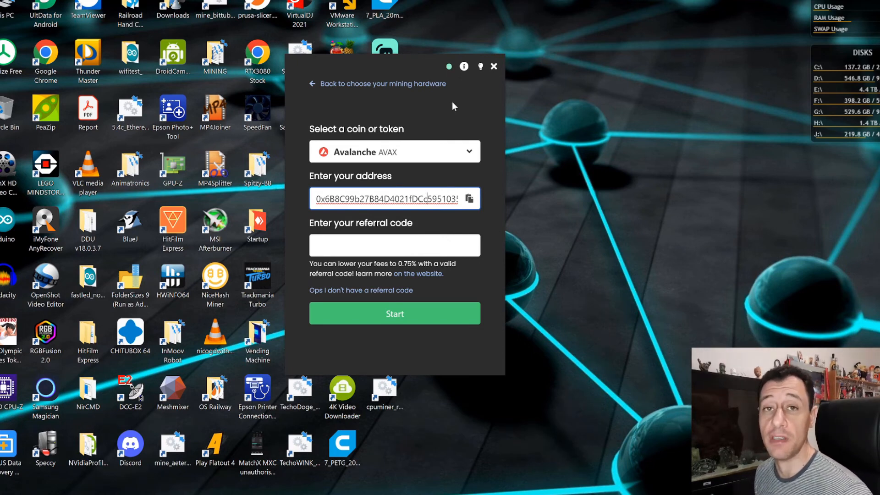
mouse_move(443, 109)
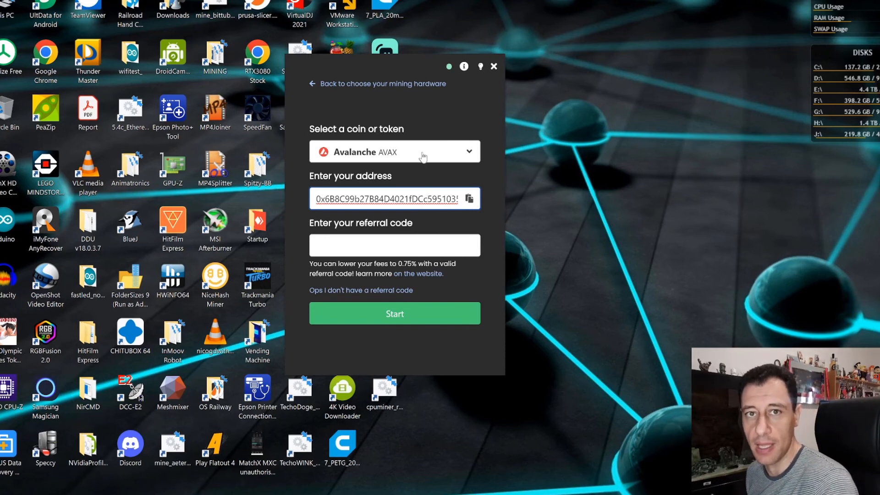
mouse_move(418, 153)
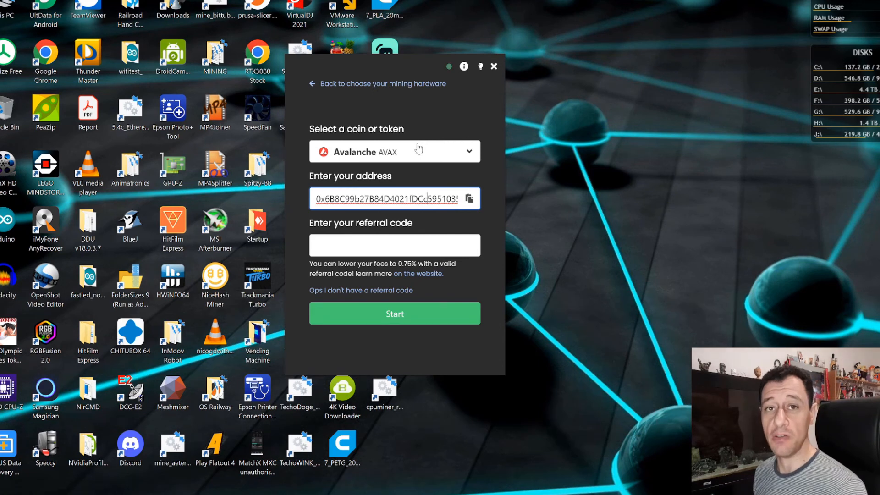
mouse_move(487, 326)
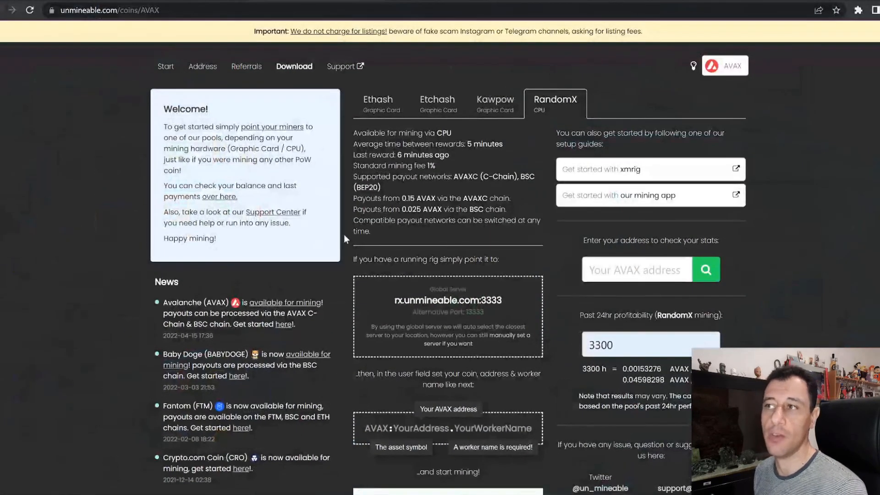
mouse_move(276, 265)
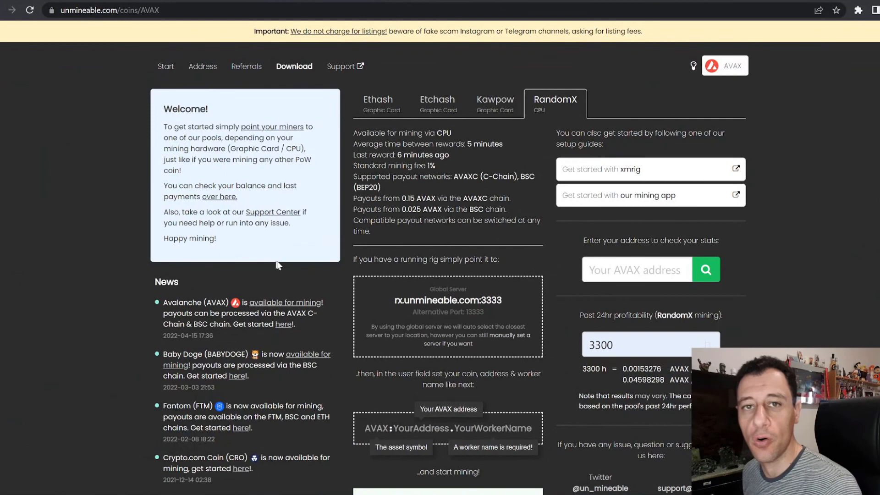
mouse_move(504, 274)
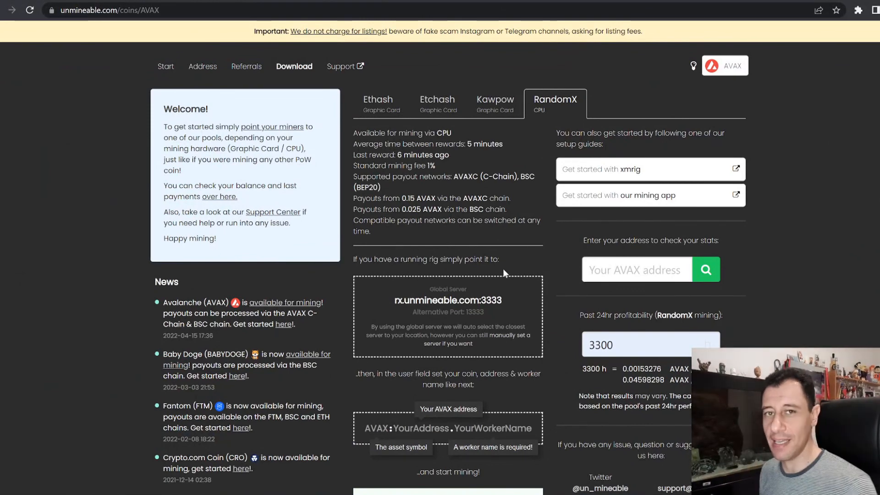
mouse_move(526, 262)
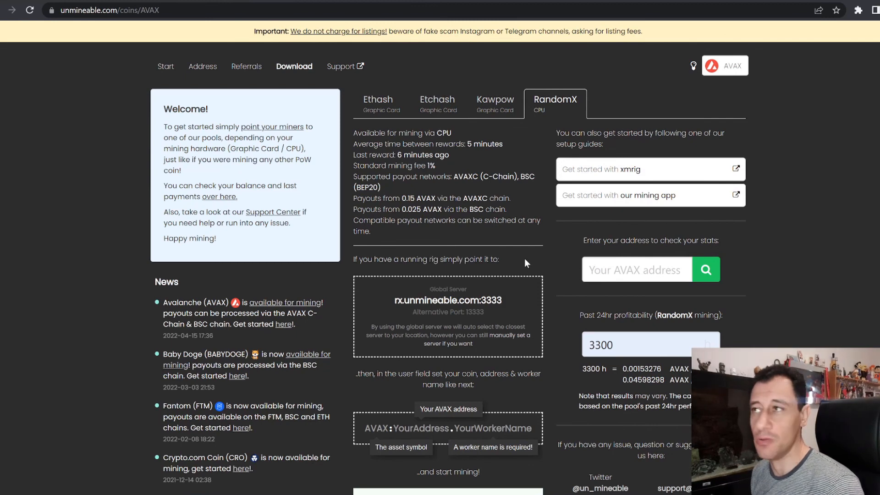
mouse_move(502, 277)
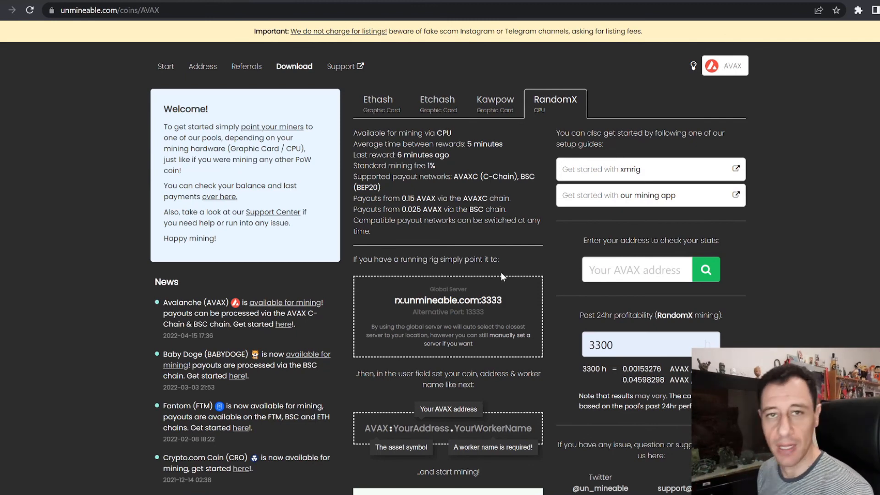